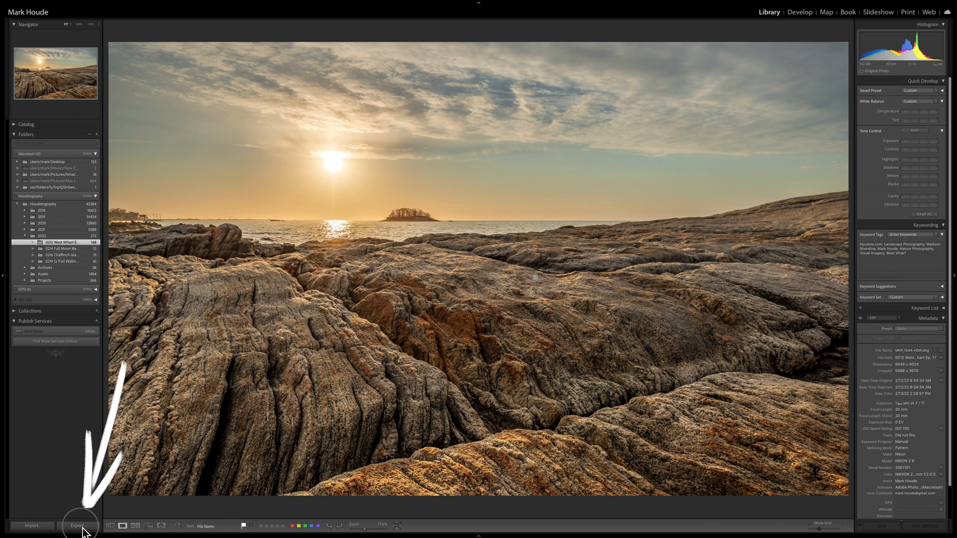
# Preview the sunset seascape photo's Export dialog, cancel it, and switch to the Develop module.
pyautogui.click(78, 526)
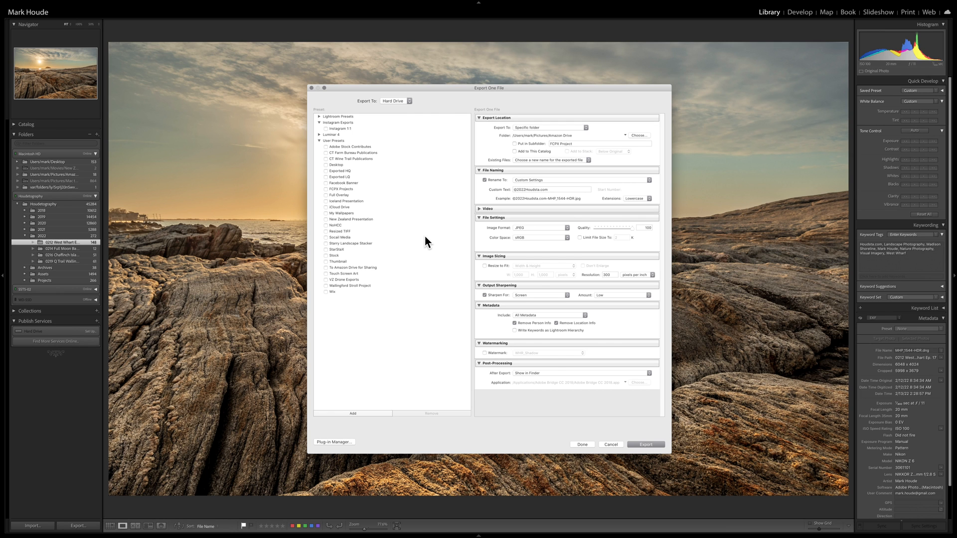
pyautogui.click(582, 444)
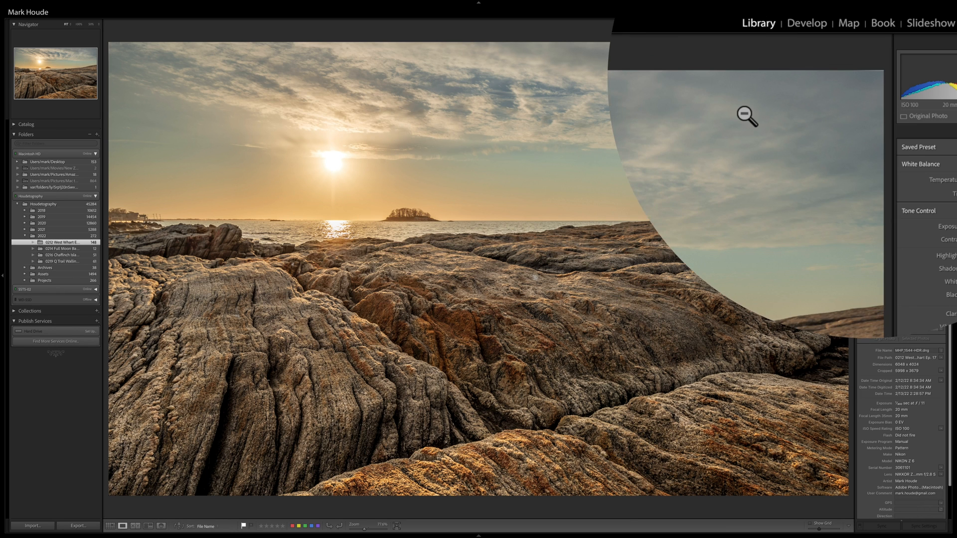
pyautogui.click(806, 23)
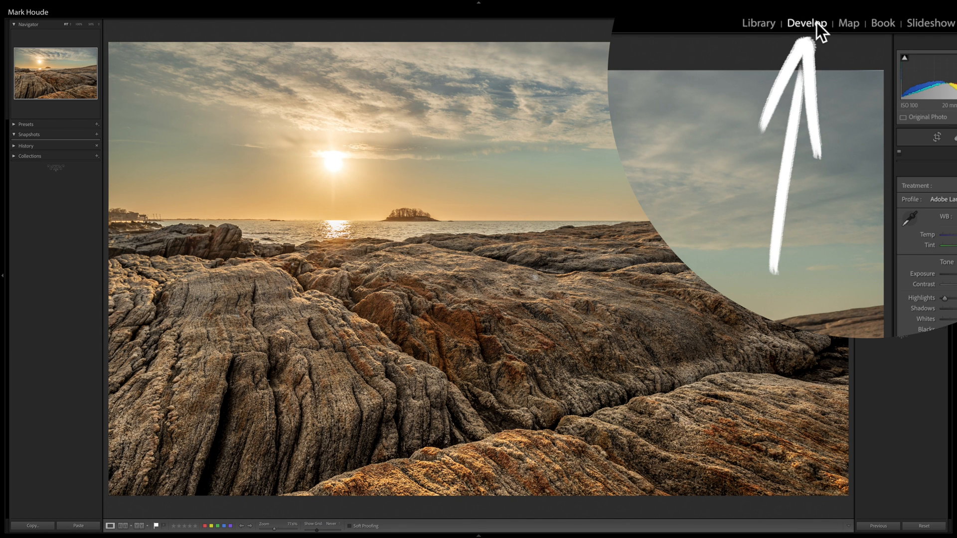
pyautogui.click(808, 23)
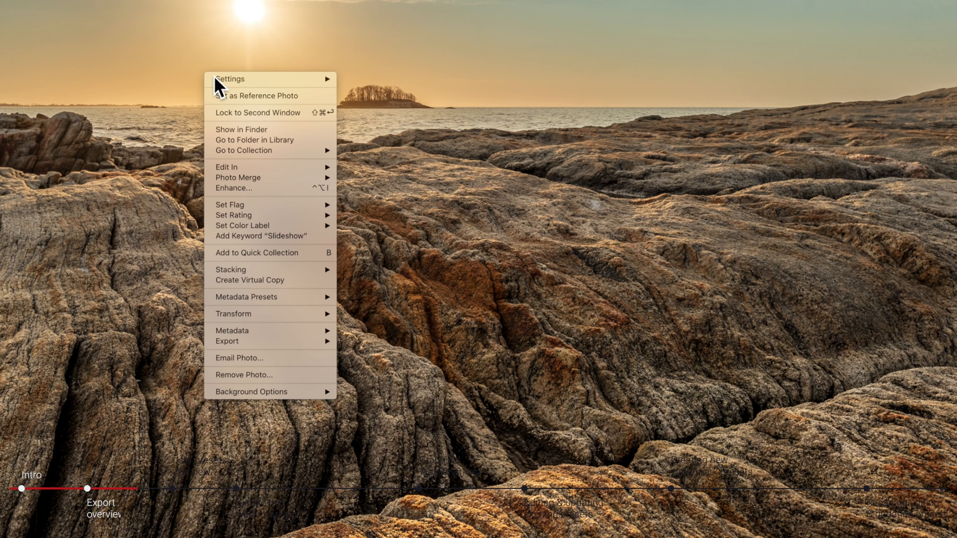
pyautogui.moveTo(236, 341)
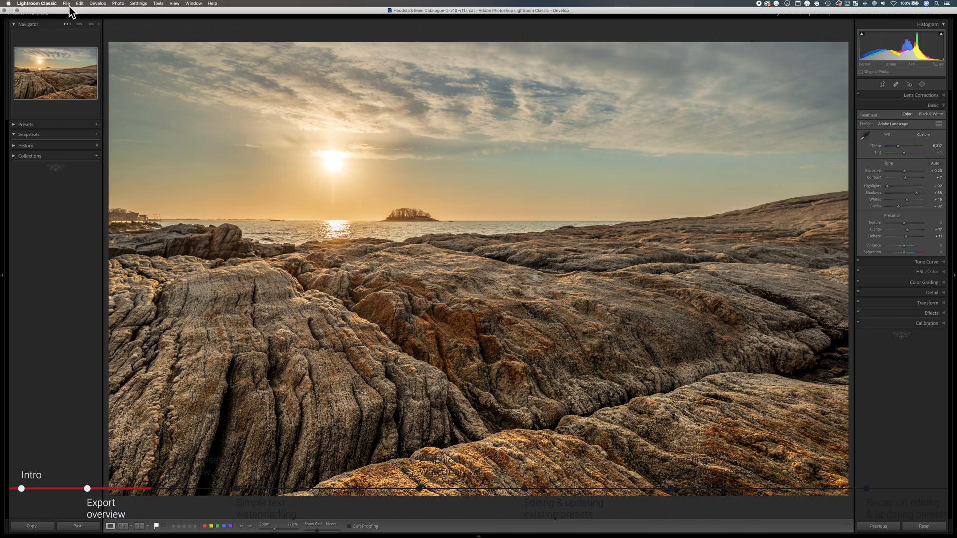
# From File > Export, load the To Amazon Drive for Sharing preset with watermarking on.
pyautogui.click(67, 3)
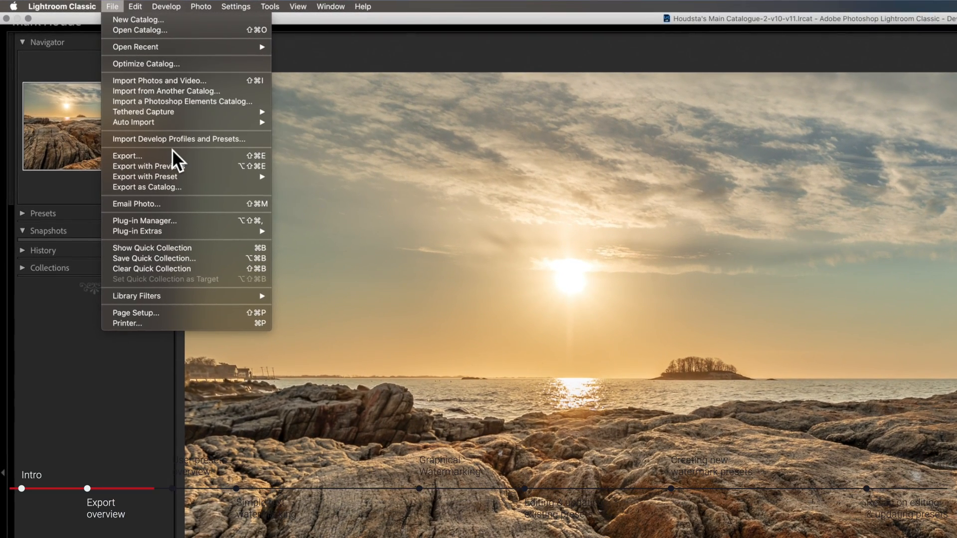
pyautogui.moveTo(252, 169)
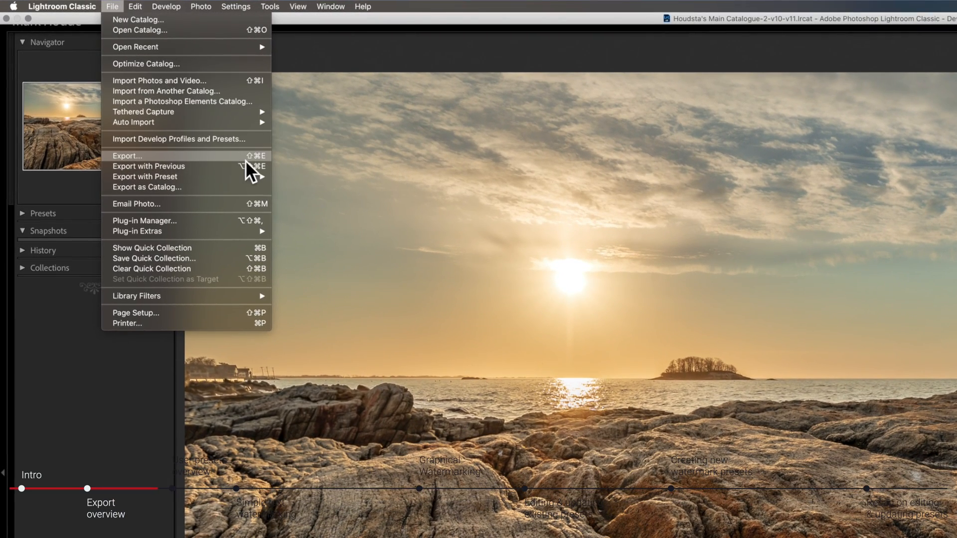
pyautogui.moveTo(299, 182)
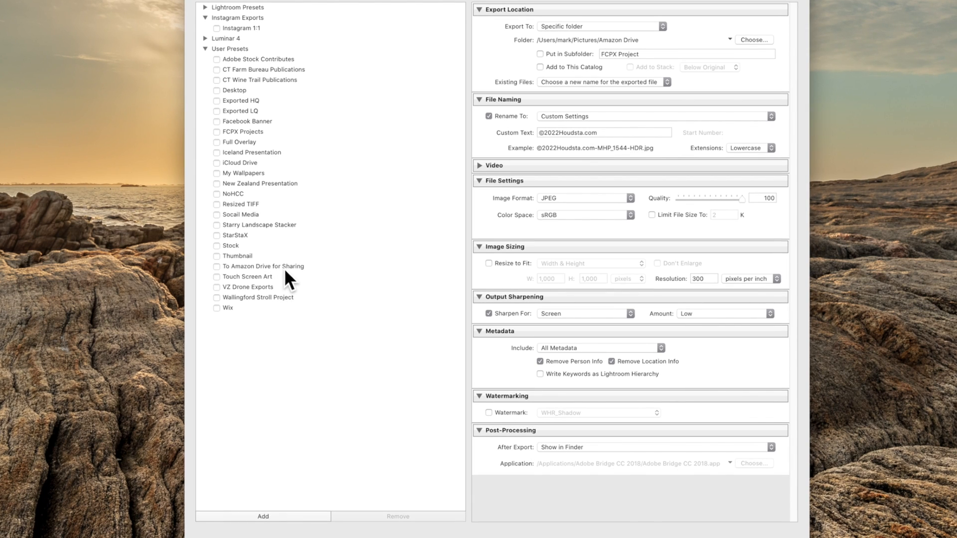
pyautogui.click(263, 266)
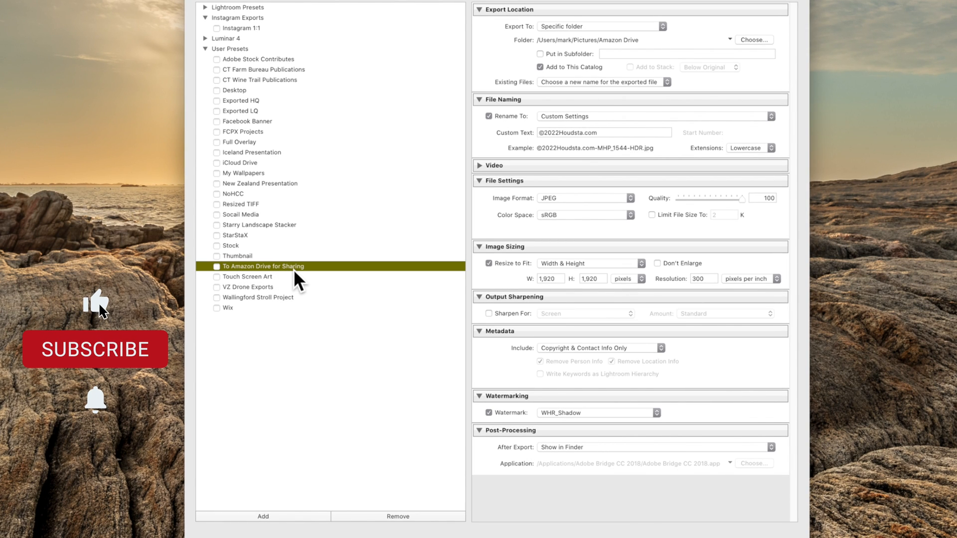
pyautogui.click(96, 349)
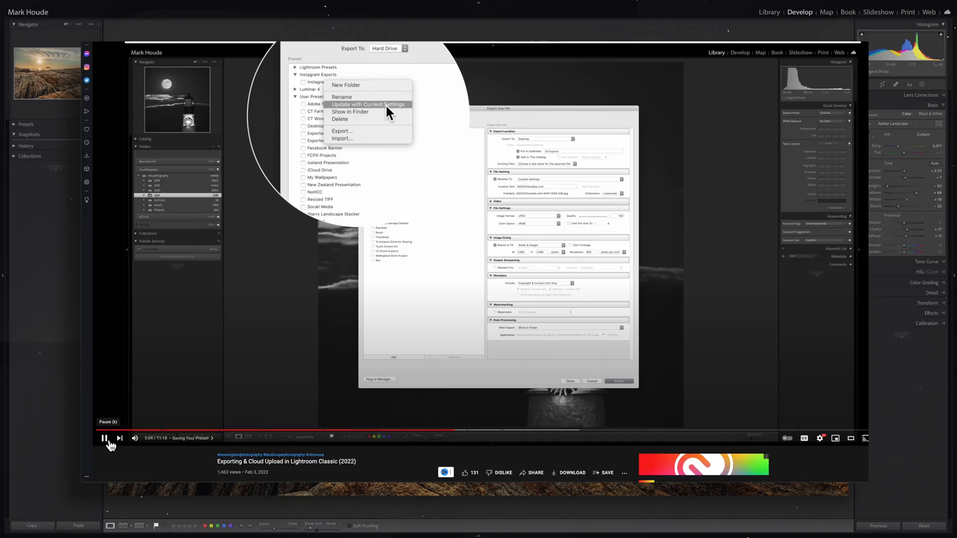
pyautogui.click(368, 105)
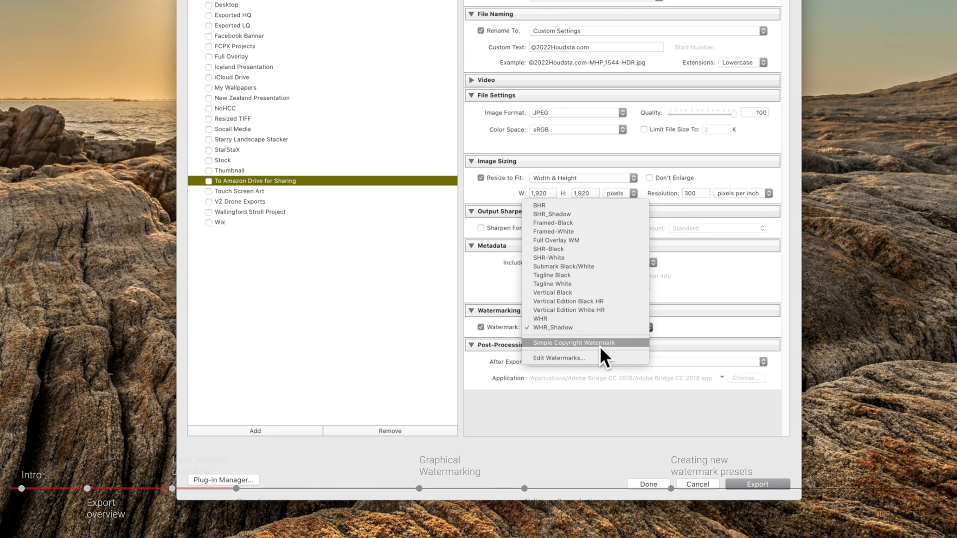
# Pick Simple Copyright Watermark in the Watermark dropdown and open it in the Watermark Editor.
pyautogui.click(585, 342)
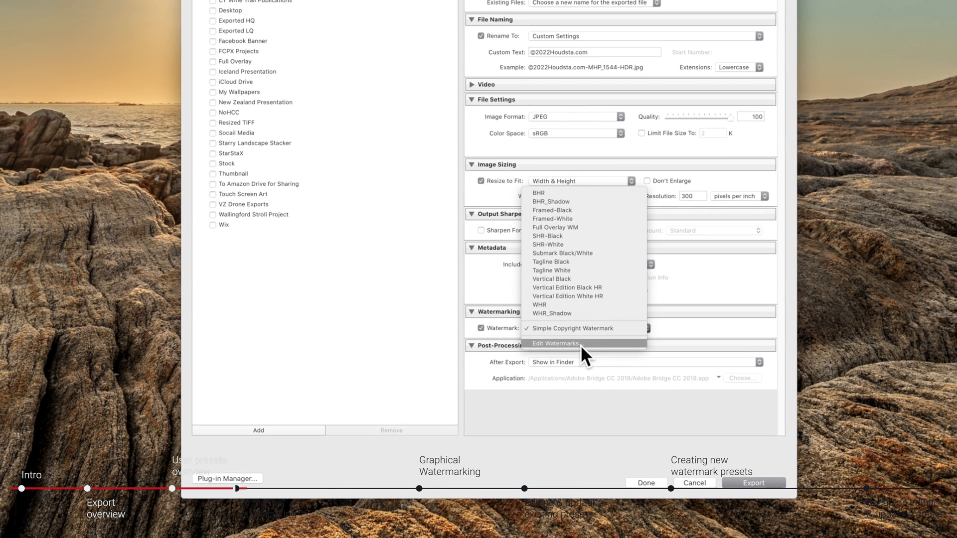
pyautogui.click(555, 343)
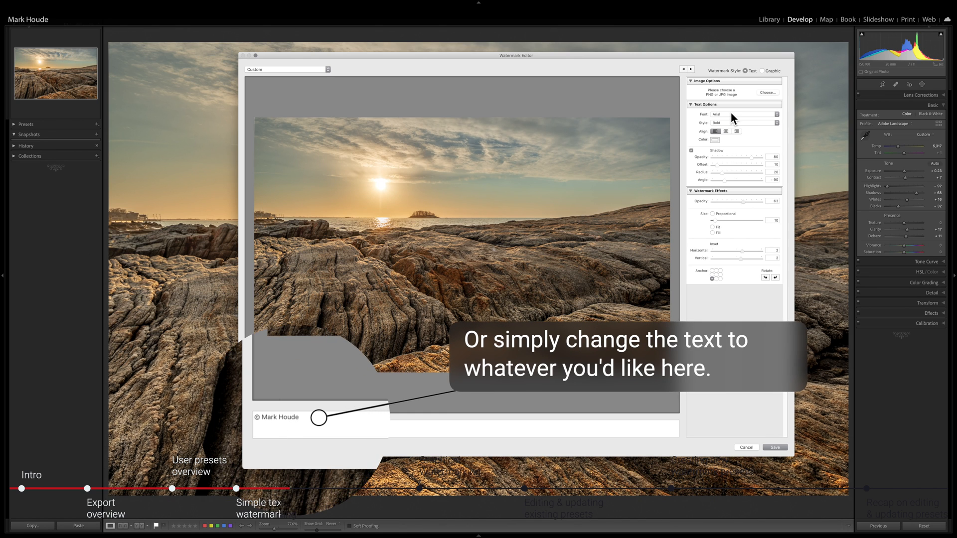
# Set the copyright watermark text font to Arial with Bold style.
pyautogui.click(744, 122)
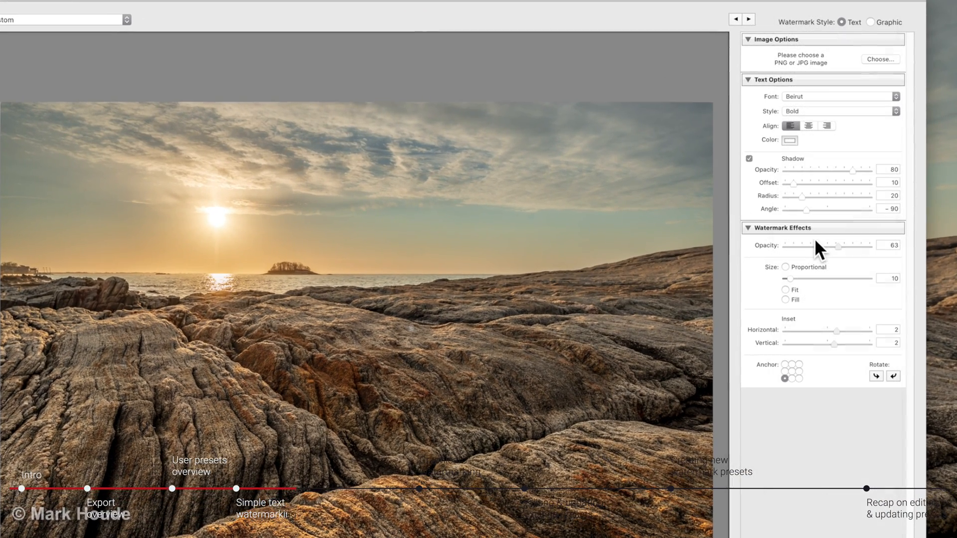
pyautogui.click(839, 111)
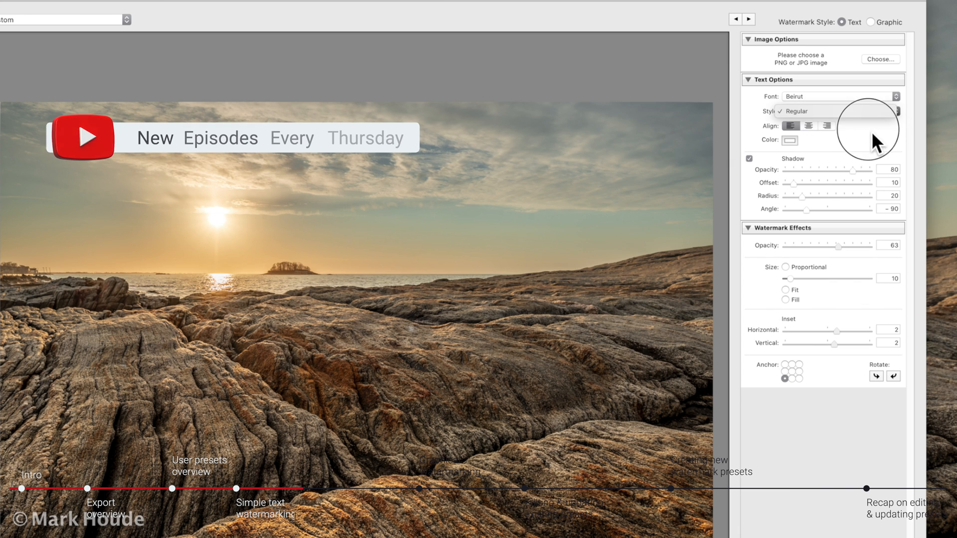
pyautogui.click(838, 97)
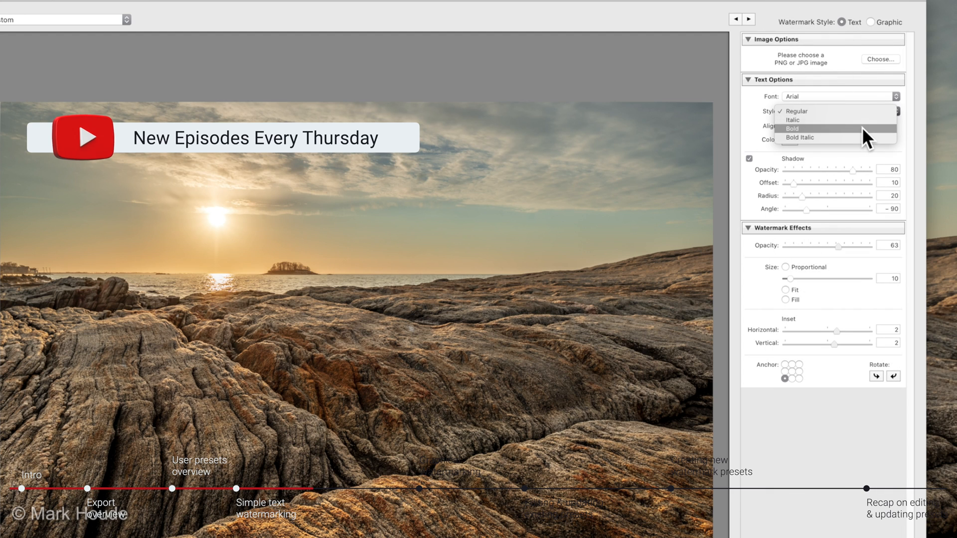
pyautogui.click(793, 128)
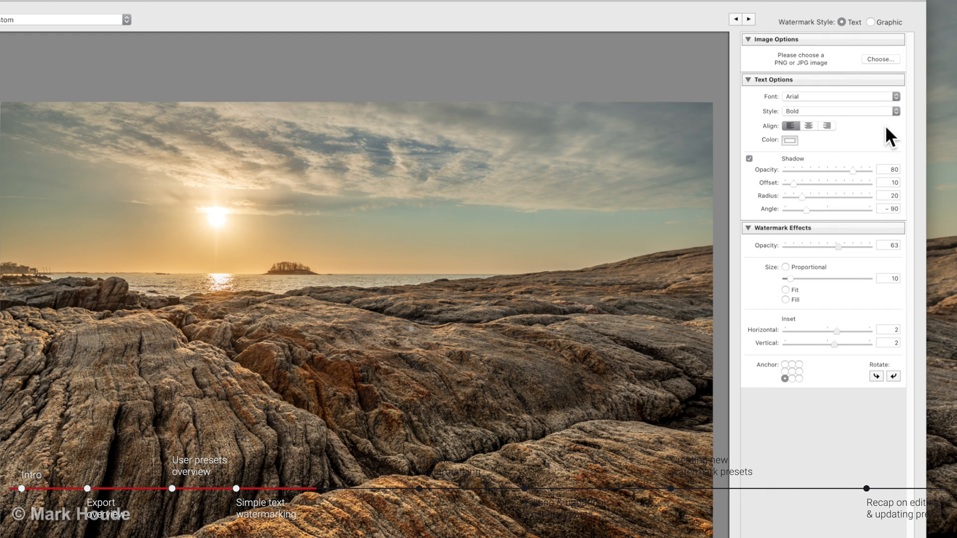
pyautogui.moveTo(809, 146)
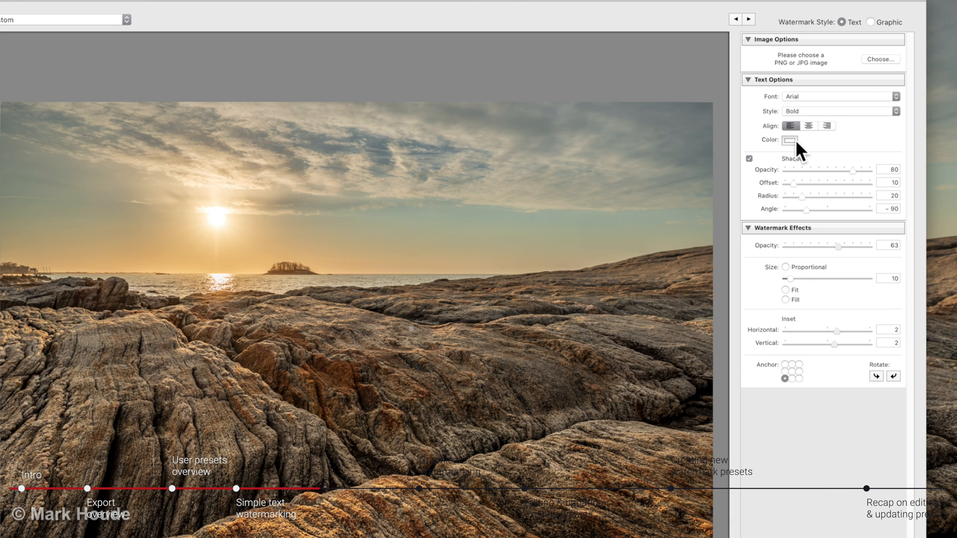
pyautogui.moveTo(818, 180)
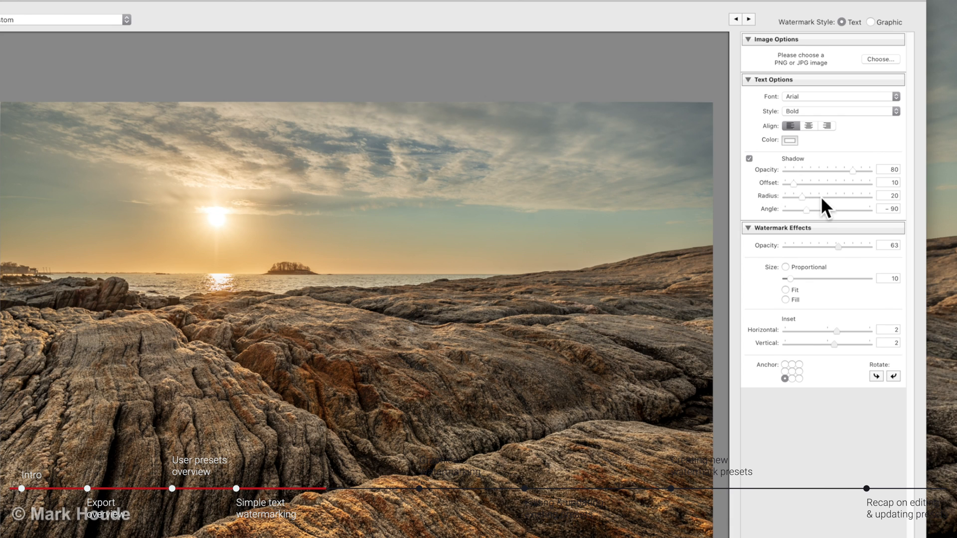
pyautogui.moveTo(752, 174)
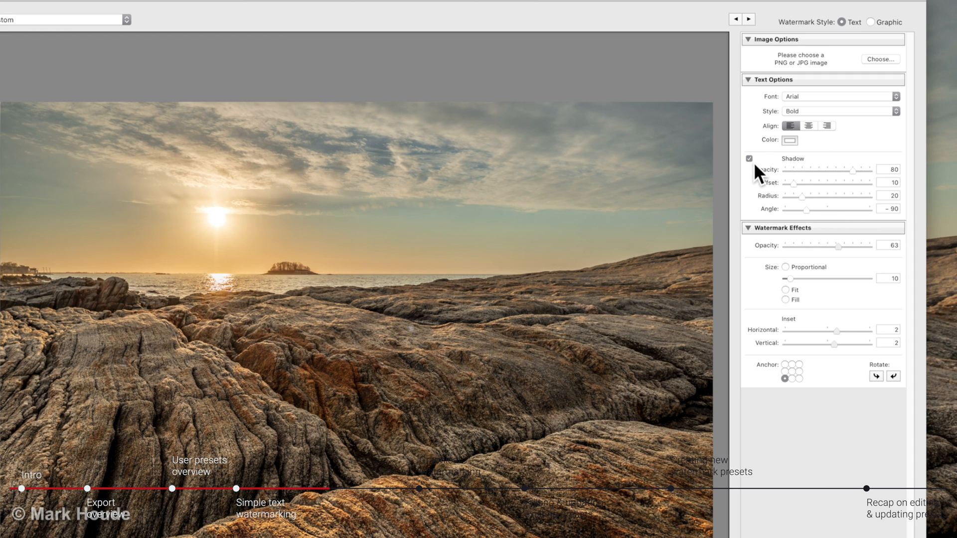
pyautogui.moveTo(893, 251)
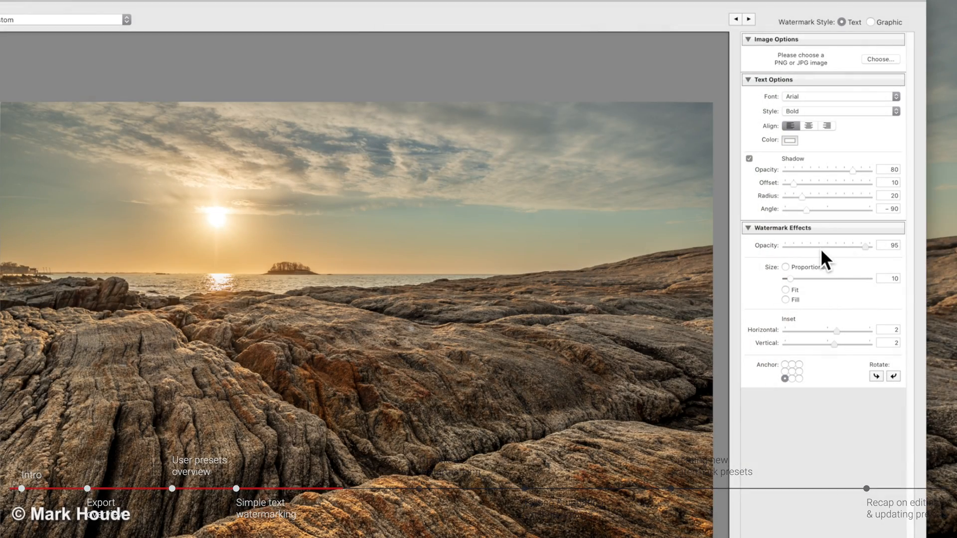
# Set opacity near 86, inset the copyright text slightly, and anchor it top-right.
pyautogui.moveTo(863, 245); pyautogui.dragTo(818, 245)
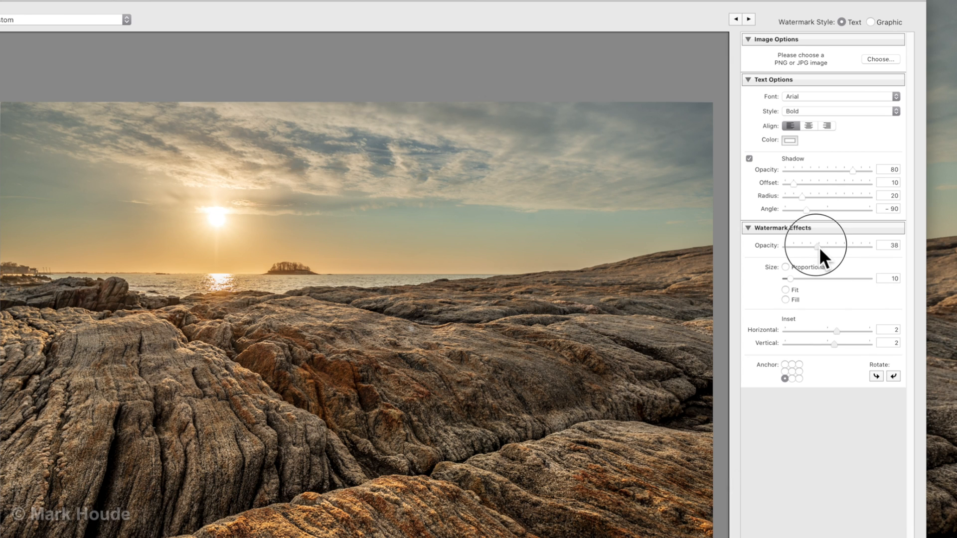
pyautogui.moveTo(821, 244); pyautogui.dragTo(817, 245)
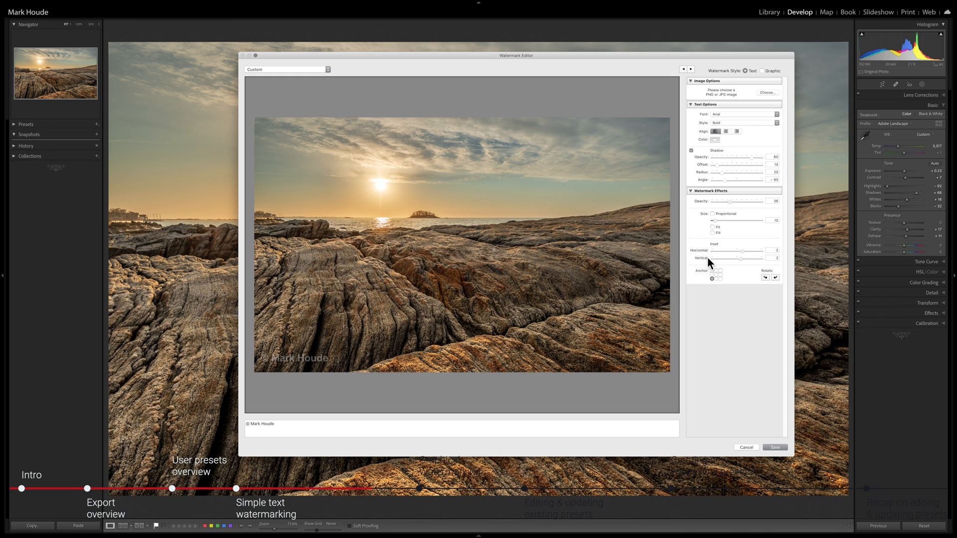
pyautogui.moveTo(743, 276)
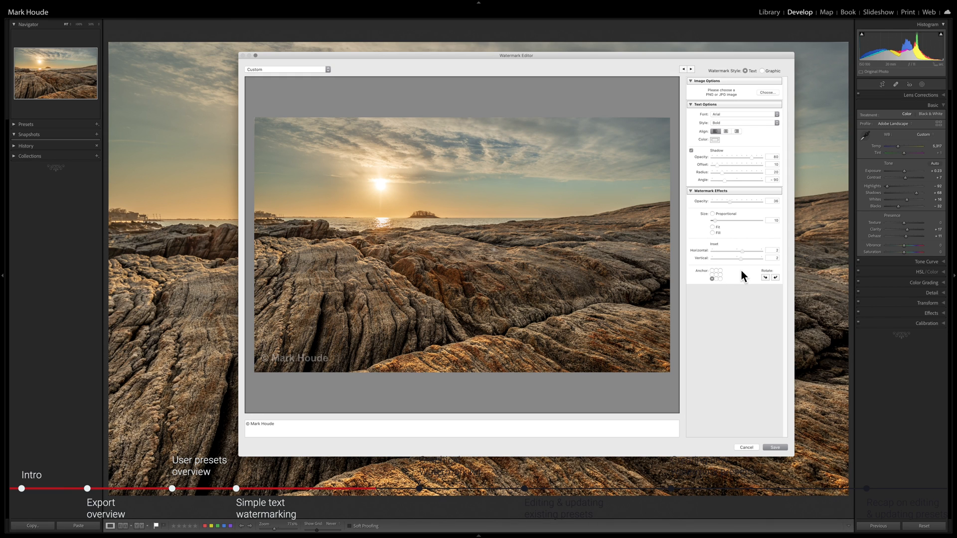
pyautogui.moveTo(741, 250); pyautogui.dragTo(735, 251)
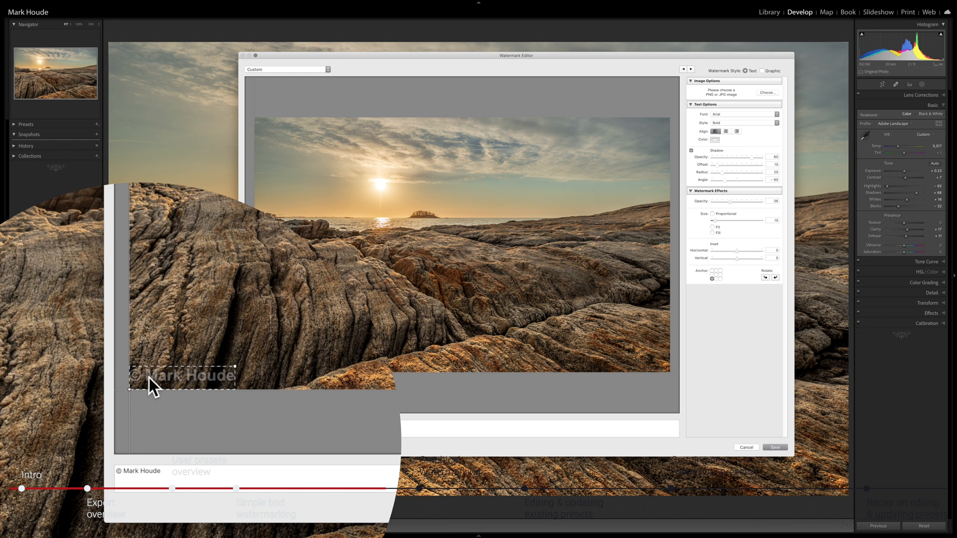
pyautogui.moveTo(133, 397)
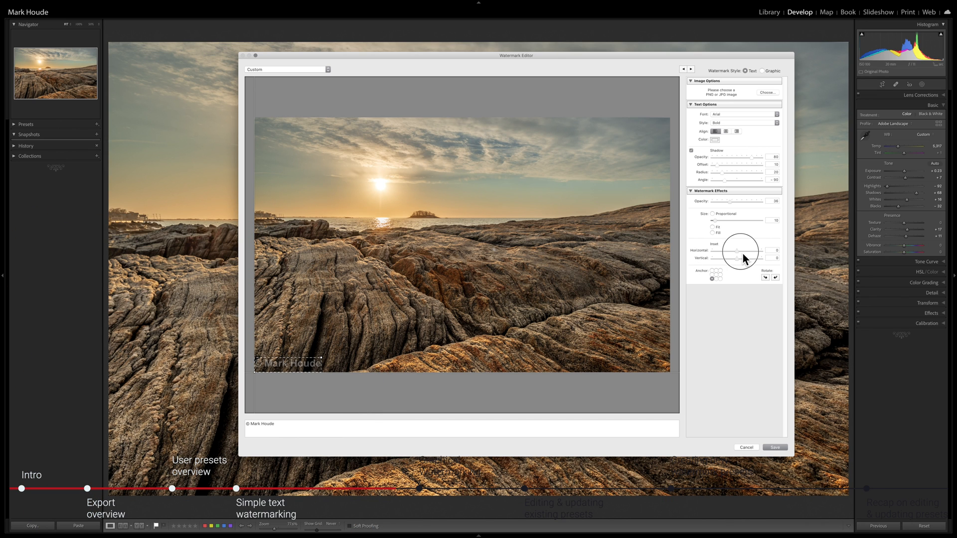
pyautogui.moveTo(738, 250); pyautogui.dragTo(743, 250)
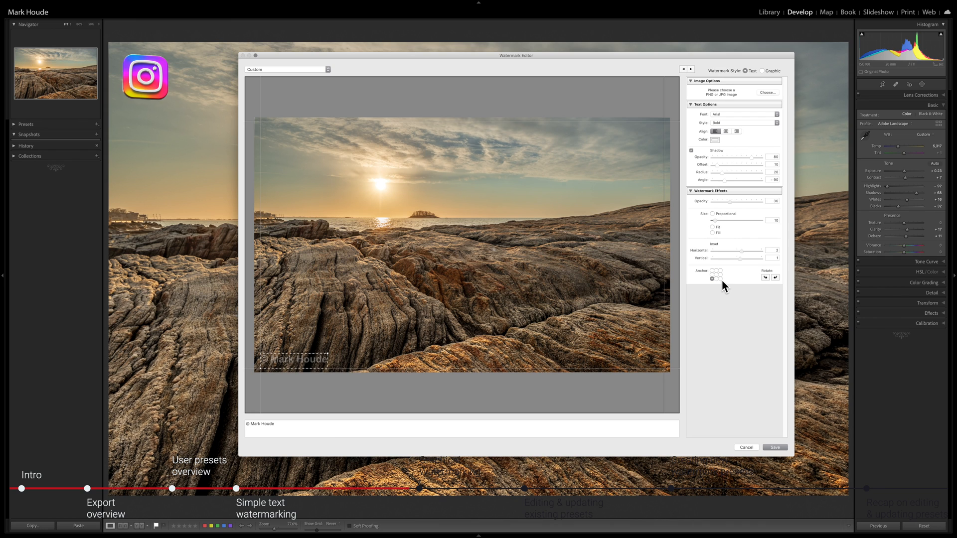
pyautogui.click(720, 278)
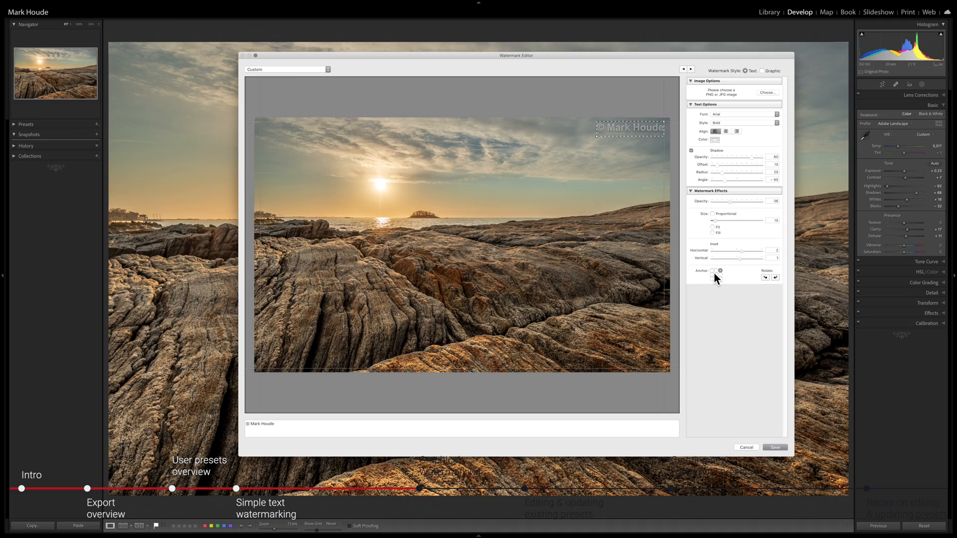
pyautogui.click(747, 447)
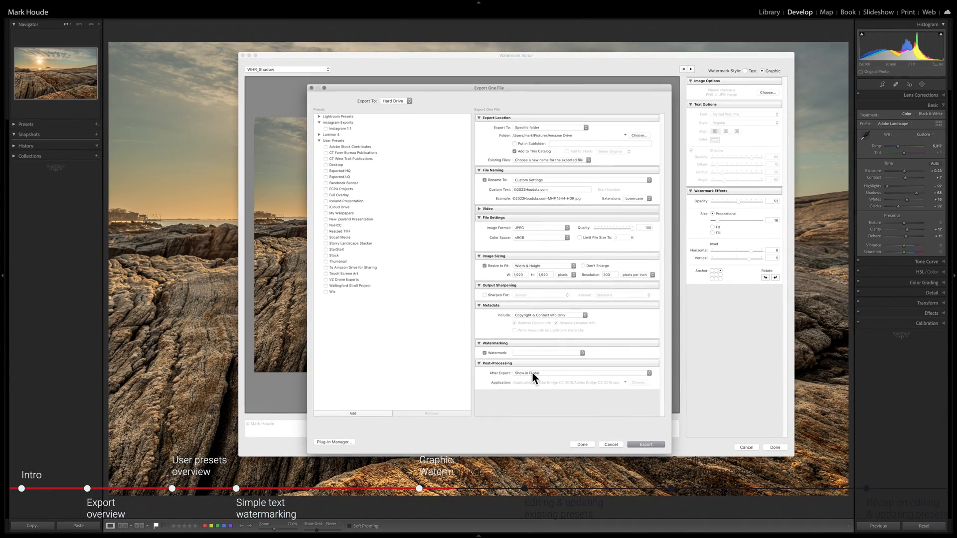
# Reopen Edit Watermarks and select the WHR_Shadow signature watermark on the photo.
pyautogui.click(611, 444)
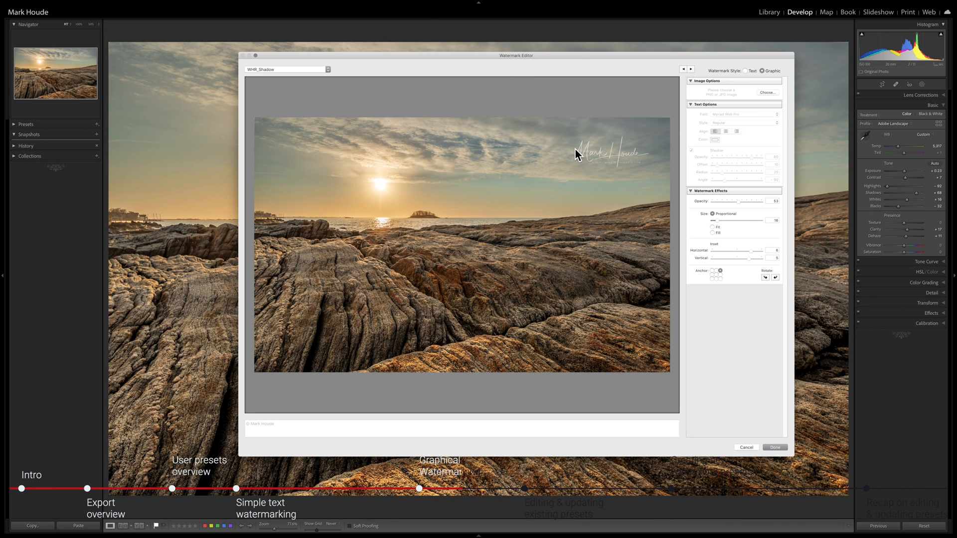
pyautogui.click(602, 156)
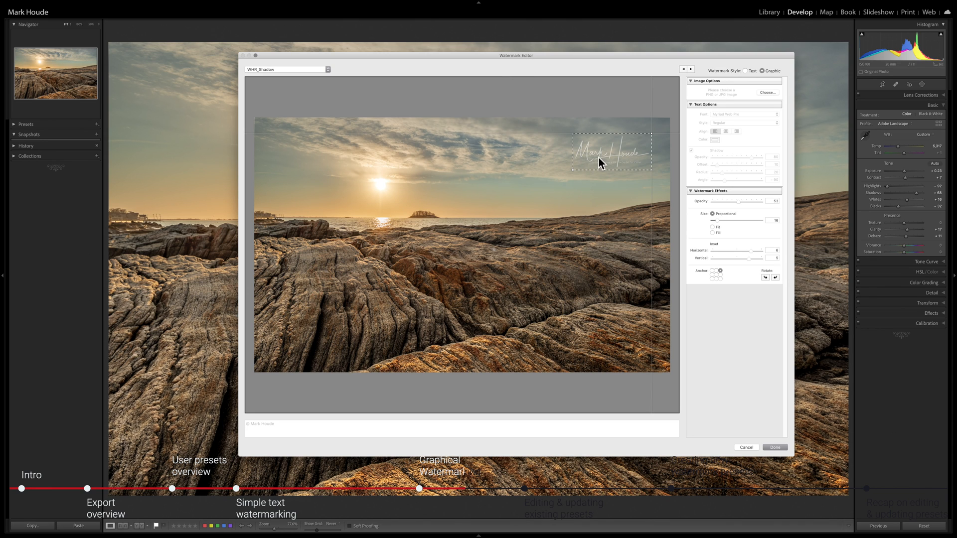
pyautogui.moveTo(602, 185)
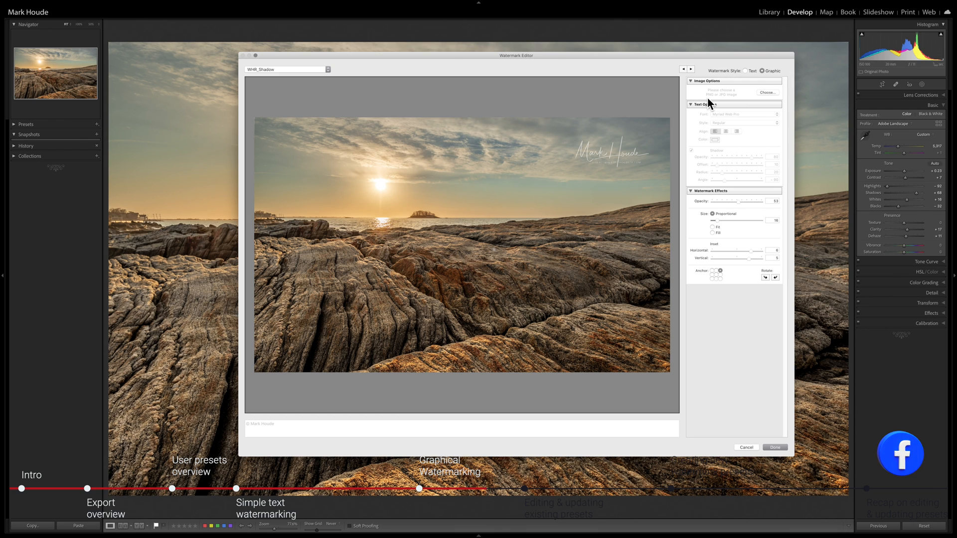
pyautogui.moveTo(658, 143)
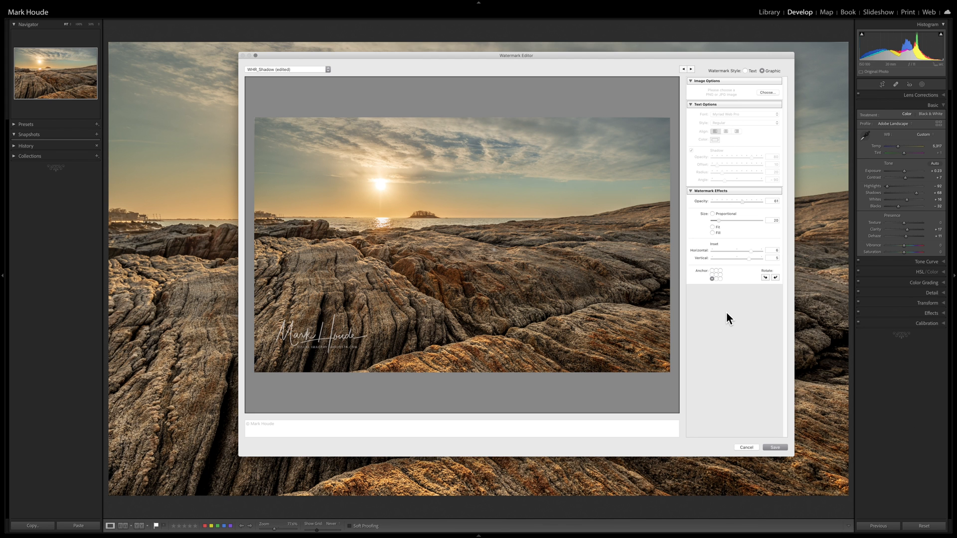
pyautogui.moveTo(328, 338)
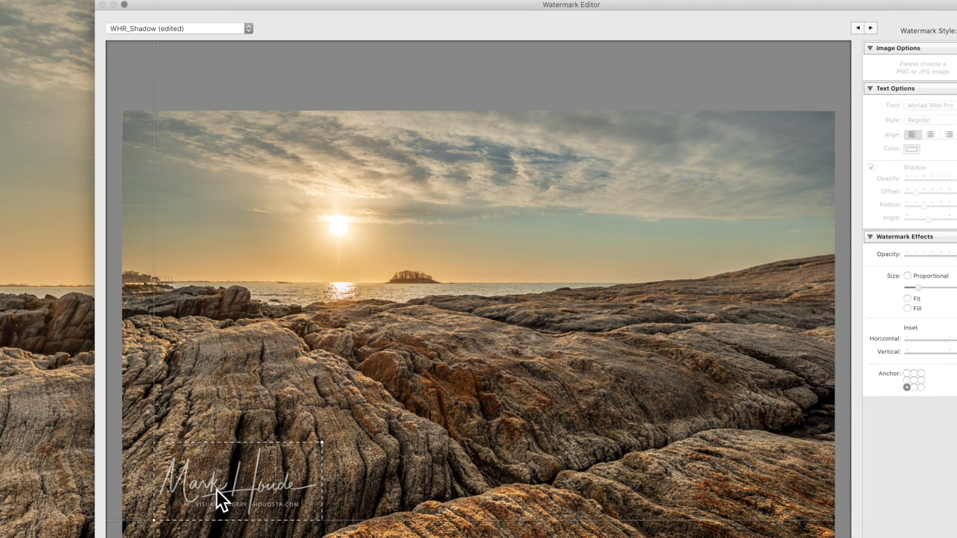
pyautogui.moveTo(136, 49)
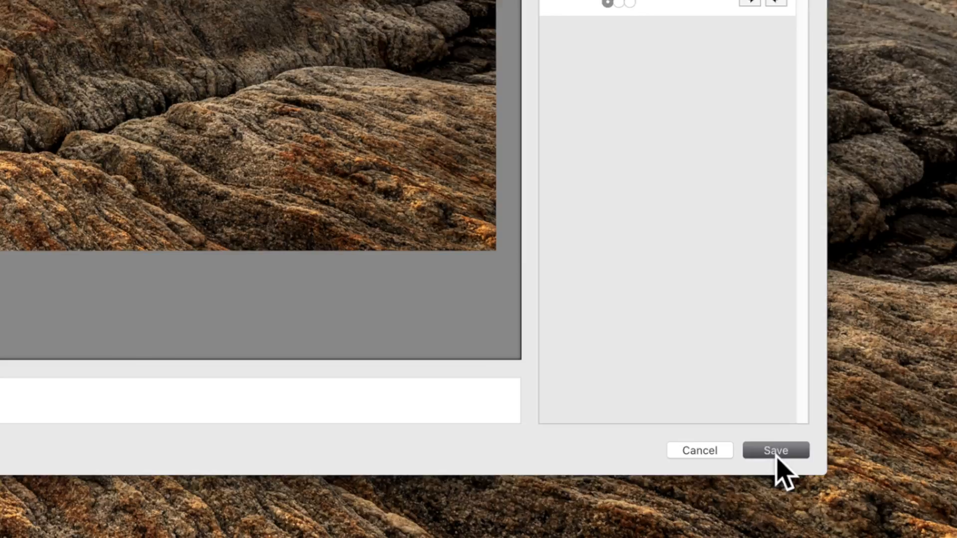
# Overwrite WHR_Shadow with the small, 50% opacity bottom-left signature and close the editor.
pyautogui.click(775, 449)
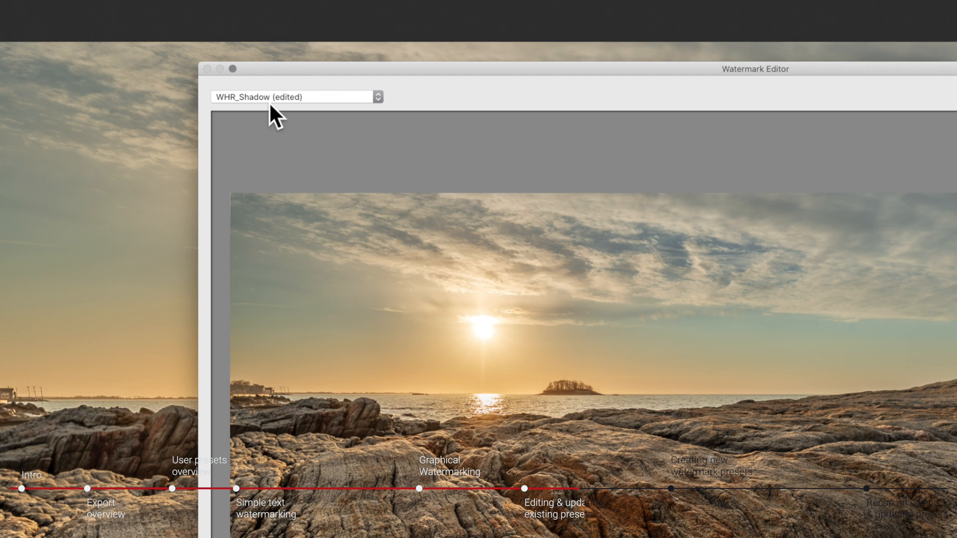
pyautogui.click(296, 97)
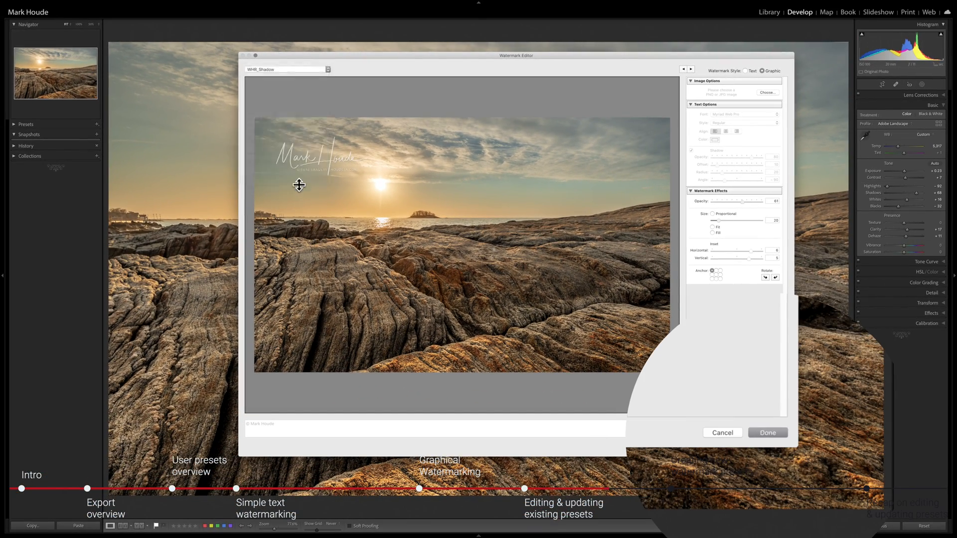
pyautogui.moveTo(772, 445)
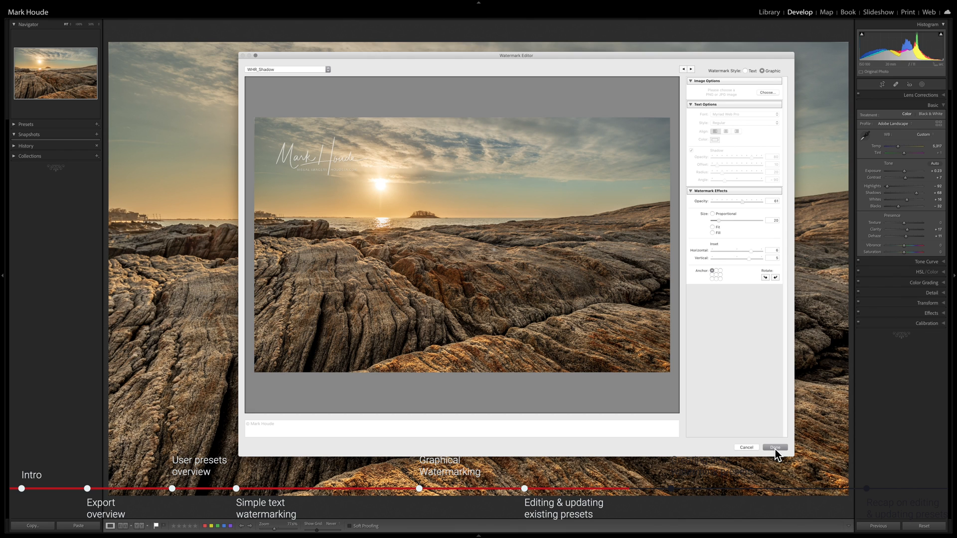
pyautogui.click(774, 447)
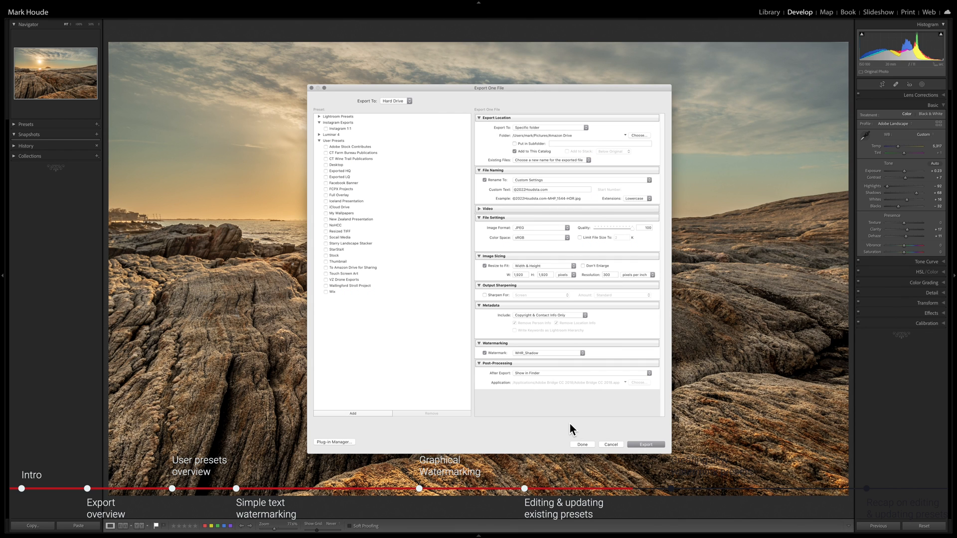
pyautogui.moveTo(614, 365)
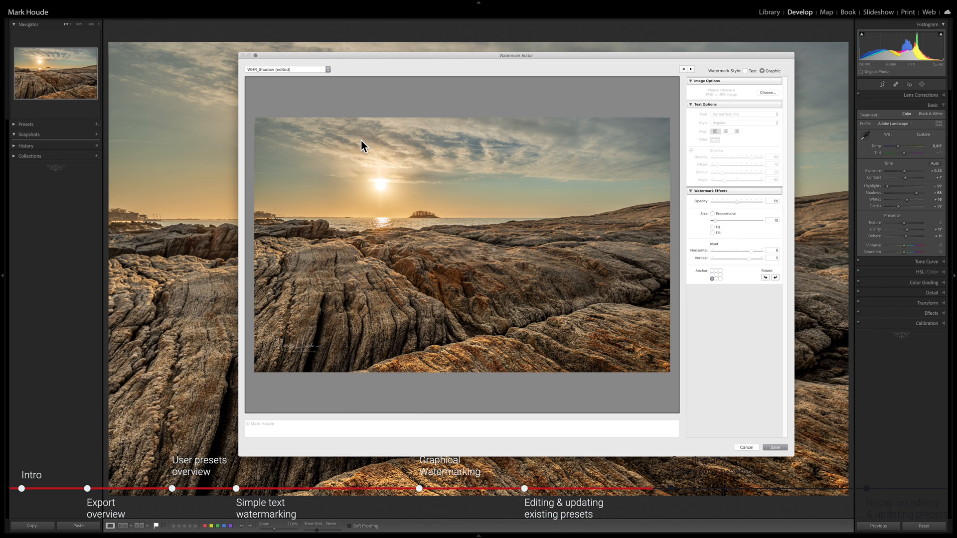
pyautogui.click(285, 69)
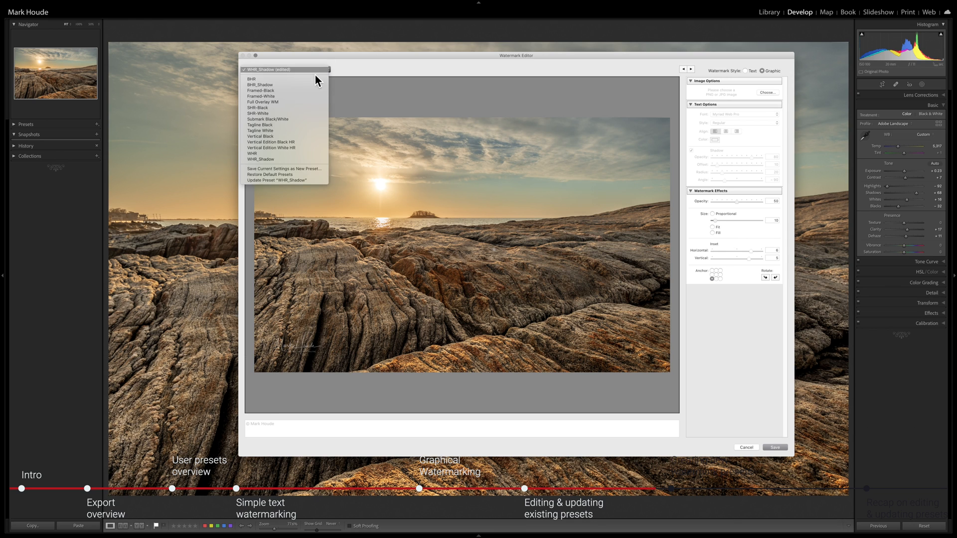
pyautogui.click(262, 159)
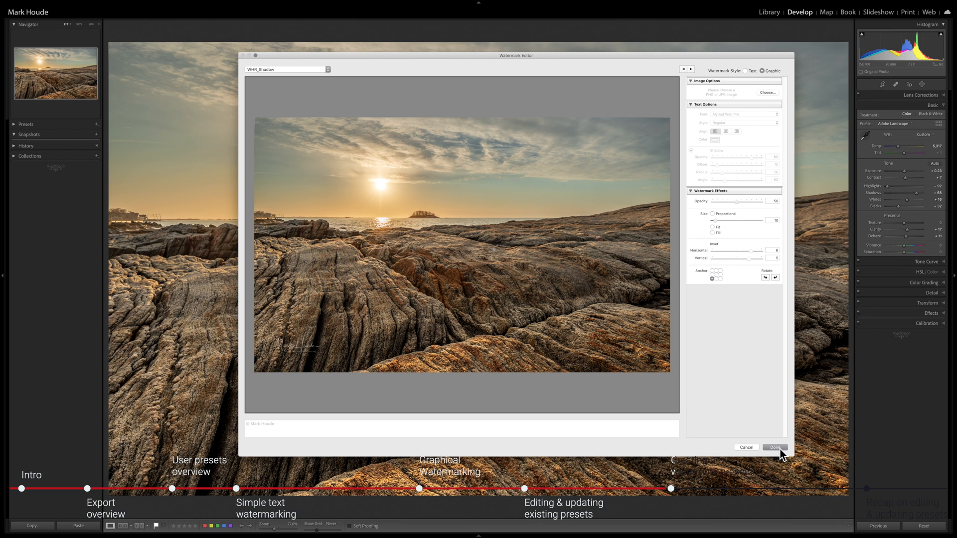
pyautogui.click(775, 447)
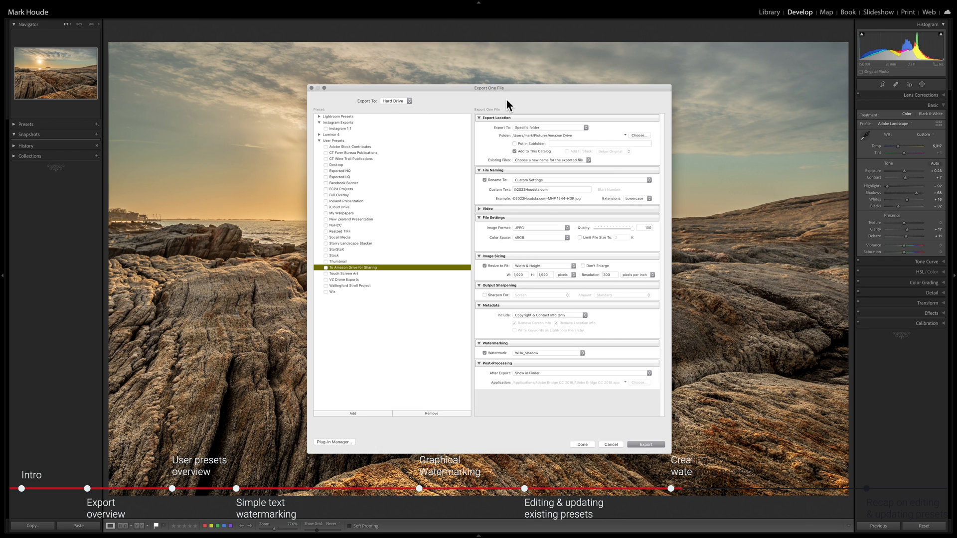
# Load 'New blue grey circle with white logo.png' as a graphic watermark via Edit Watermarks.
pyautogui.click(548, 353)
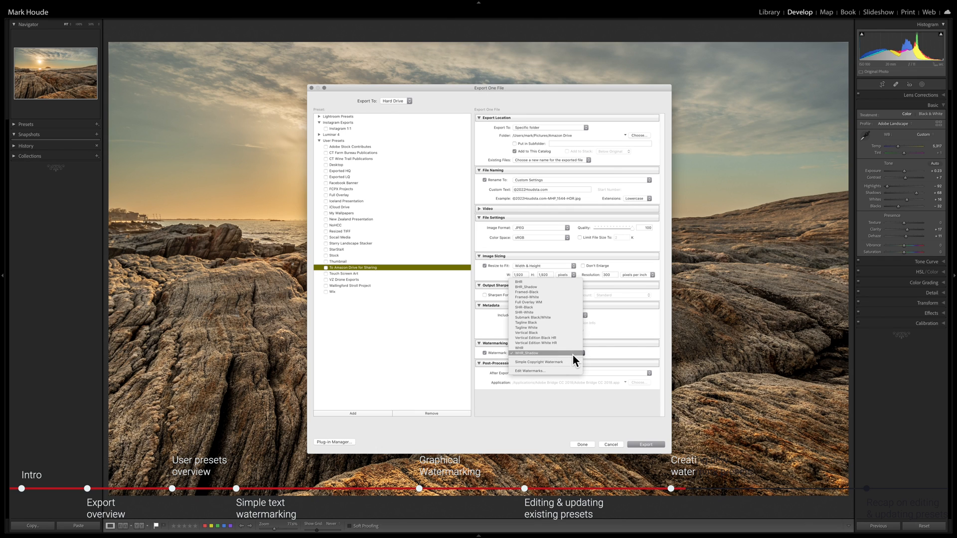
pyautogui.click(539, 352)
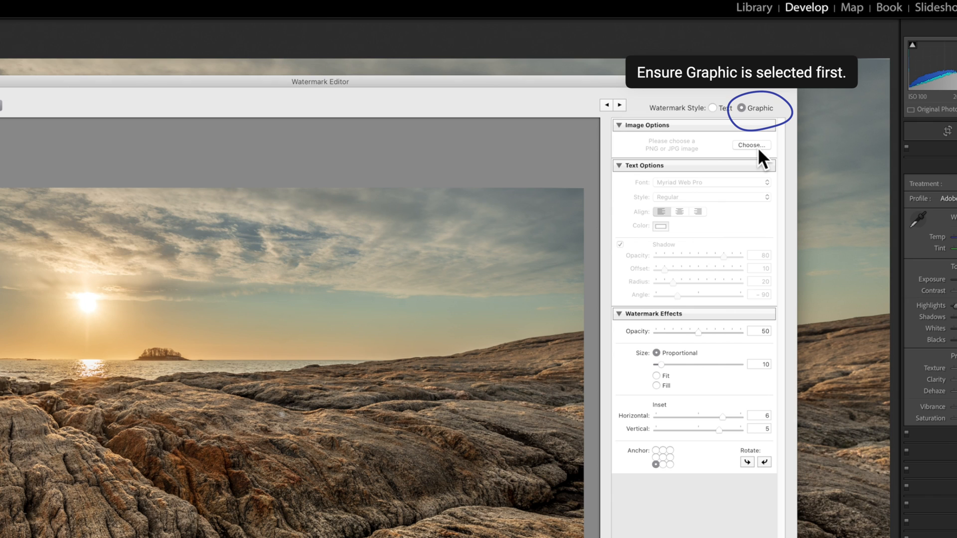
pyautogui.click(751, 145)
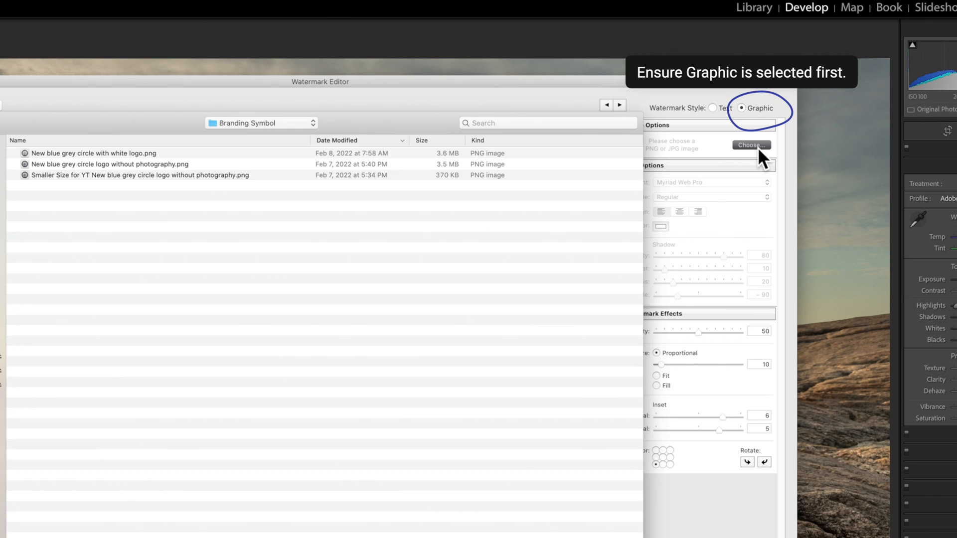
pyautogui.moveTo(117, 162)
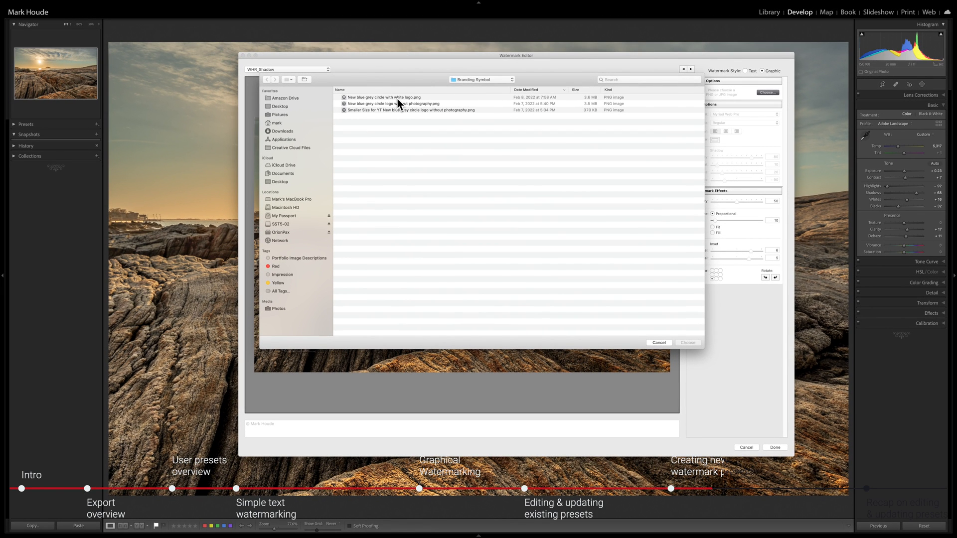
pyautogui.click(383, 97)
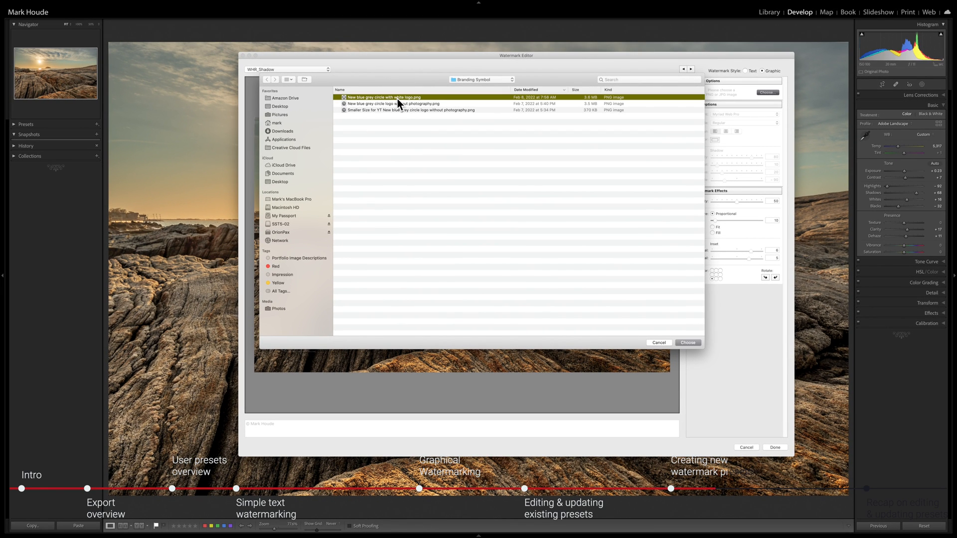
pyautogui.click(688, 343)
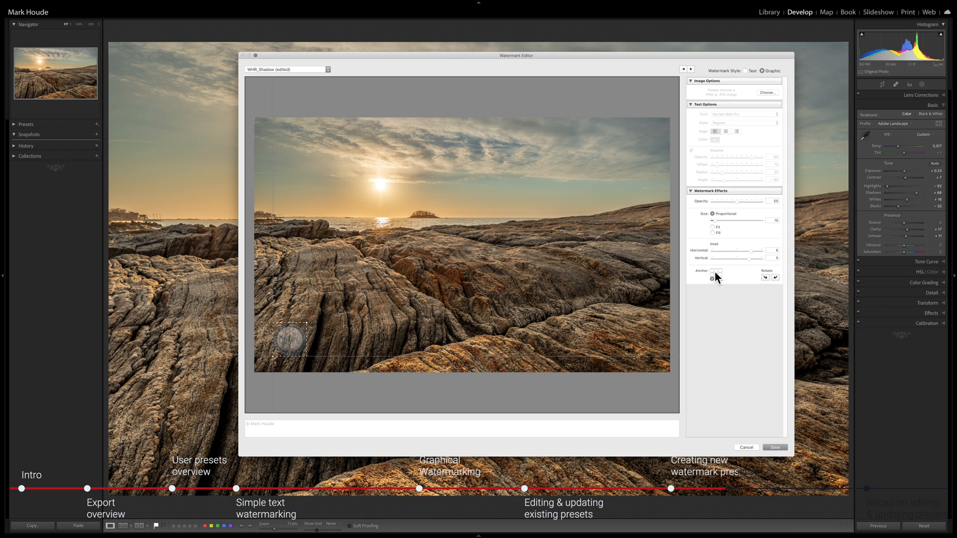
# Anchor the circular logo top-left, with opacity about 75 and size 22.
pyautogui.click(712, 269)
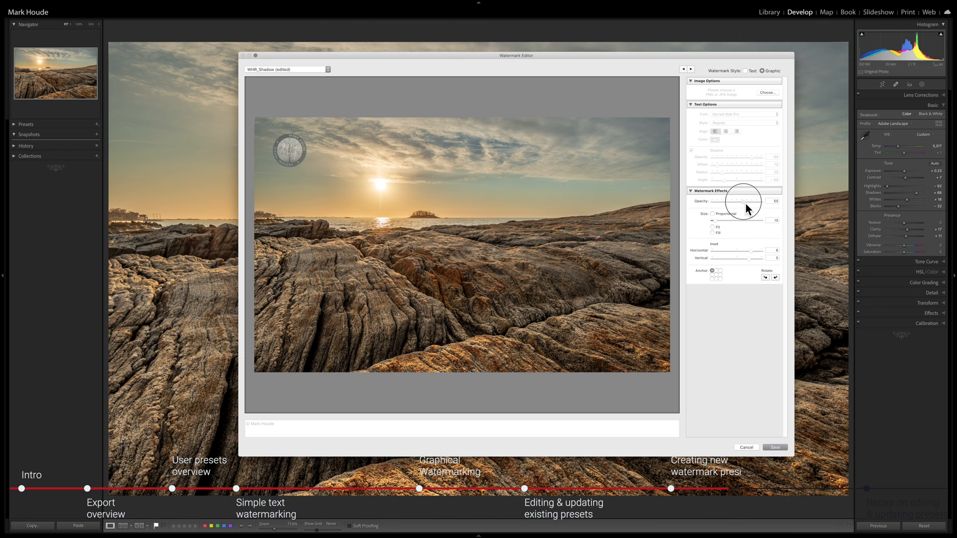
pyautogui.moveTo(737, 201); pyautogui.dragTo(753, 201)
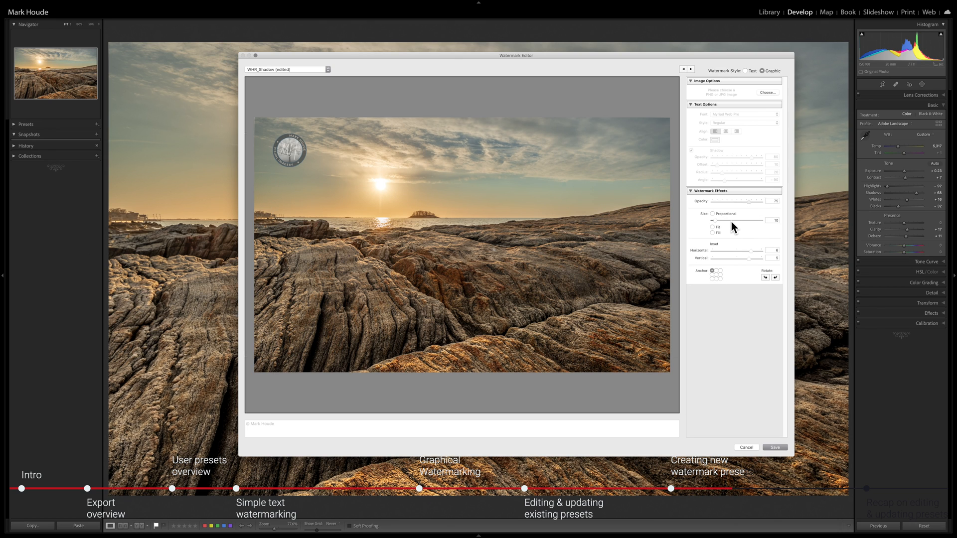
pyautogui.moveTo(712, 220); pyautogui.dragTo(752, 220)
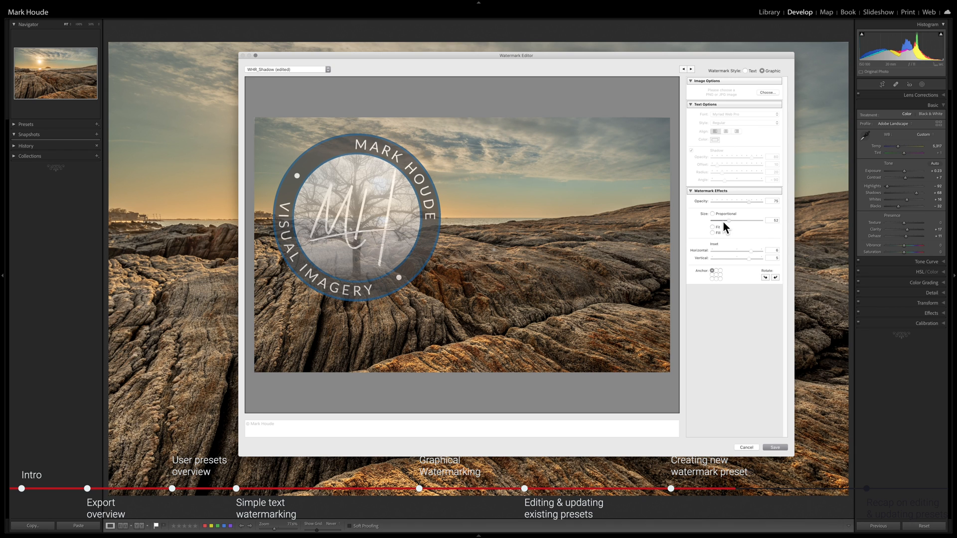
pyautogui.moveTo(738, 220); pyautogui.dragTo(723, 220)
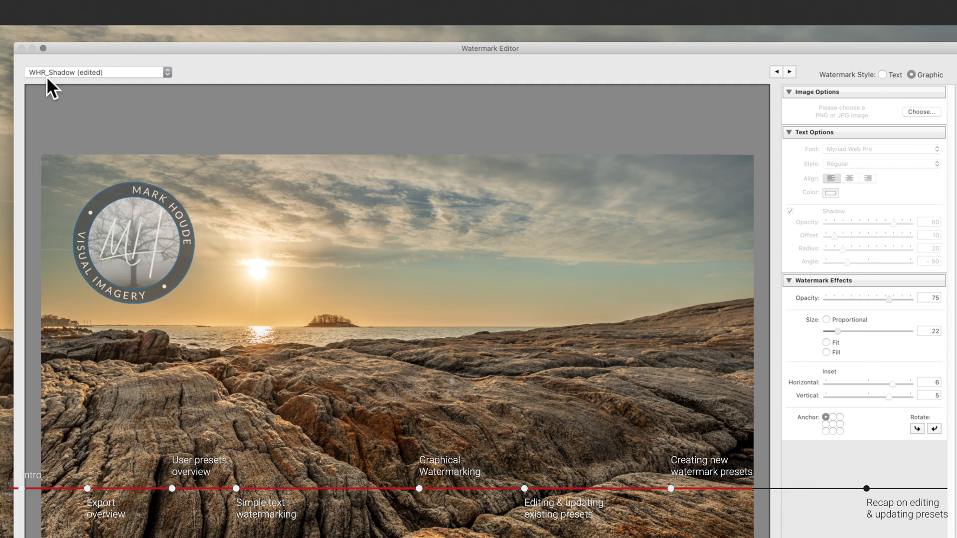
pyautogui.moveTo(87, 94)
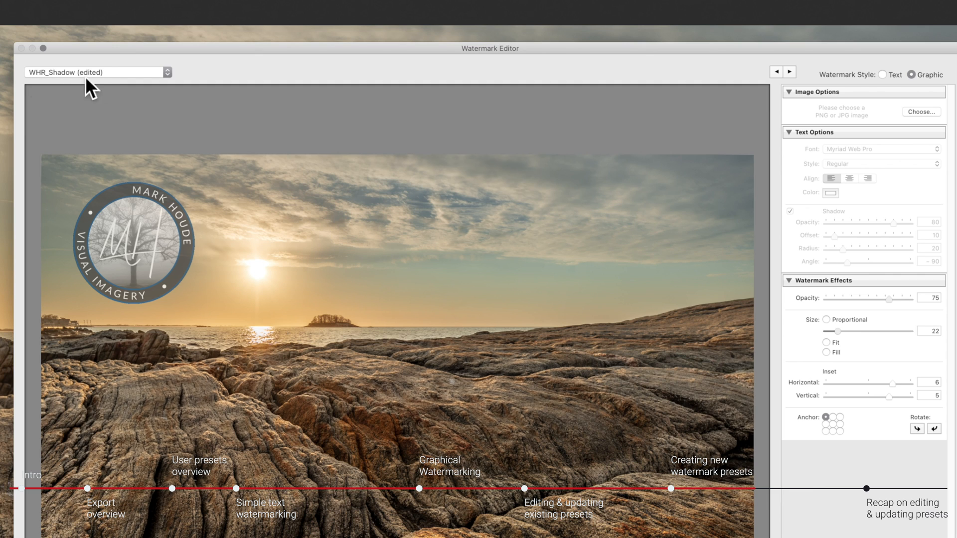
pyautogui.moveTo(109, 91)
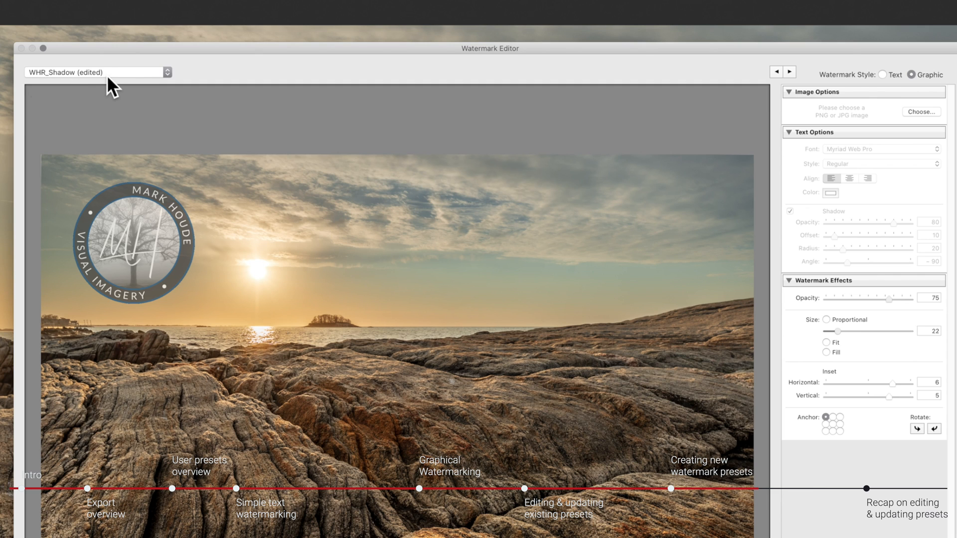
# Choose Save Current Settings as New Preset, enter 'Round Tree Logo', and create it.
pyautogui.click(97, 73)
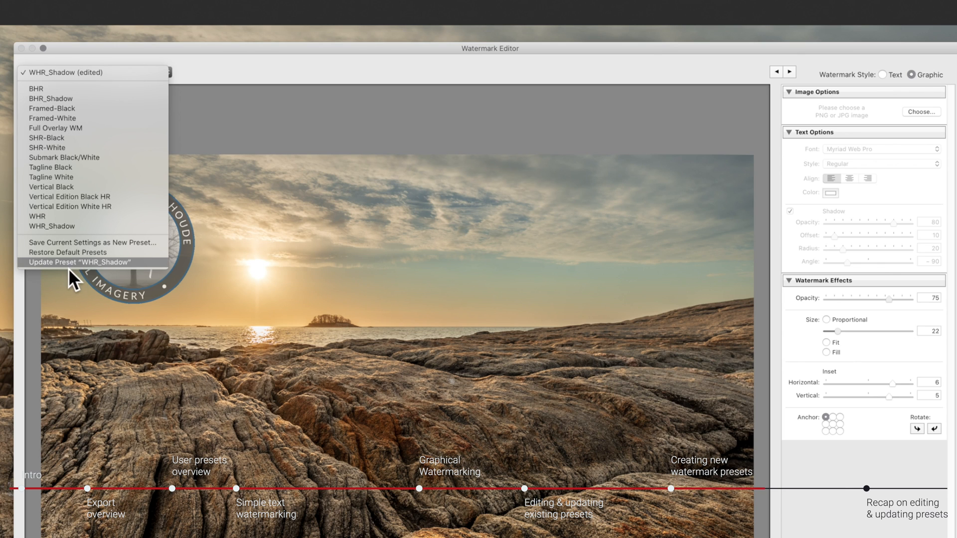
pyautogui.moveTo(92, 281)
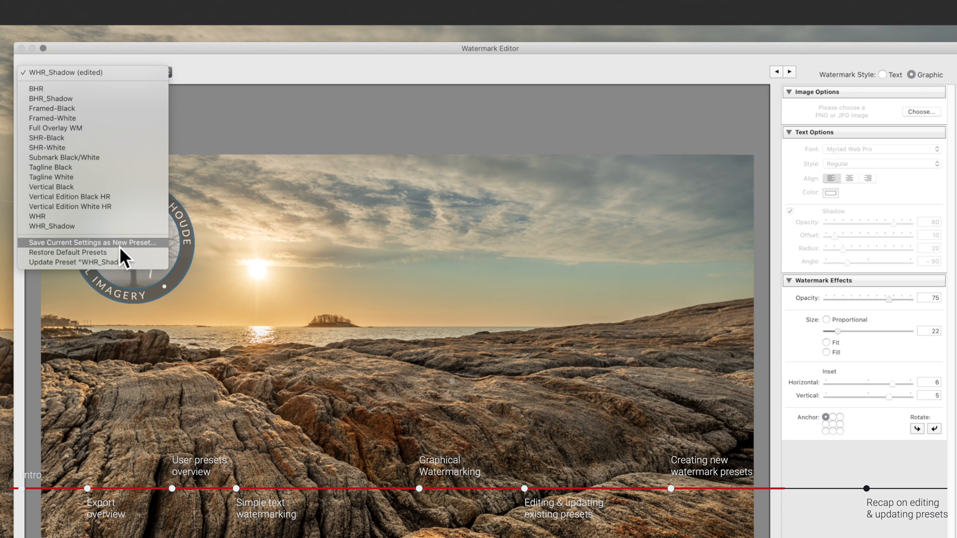
pyautogui.moveTo(135, 261)
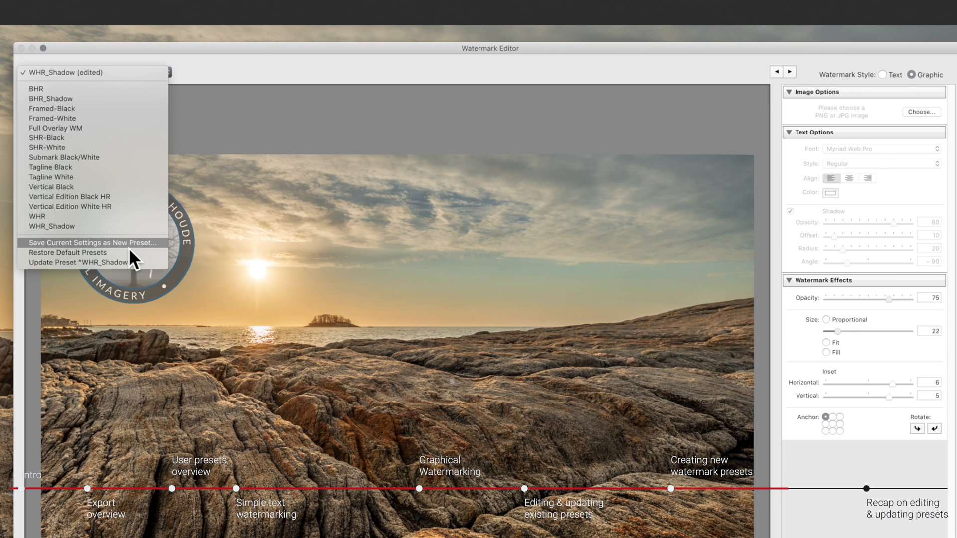
pyautogui.click(95, 242)
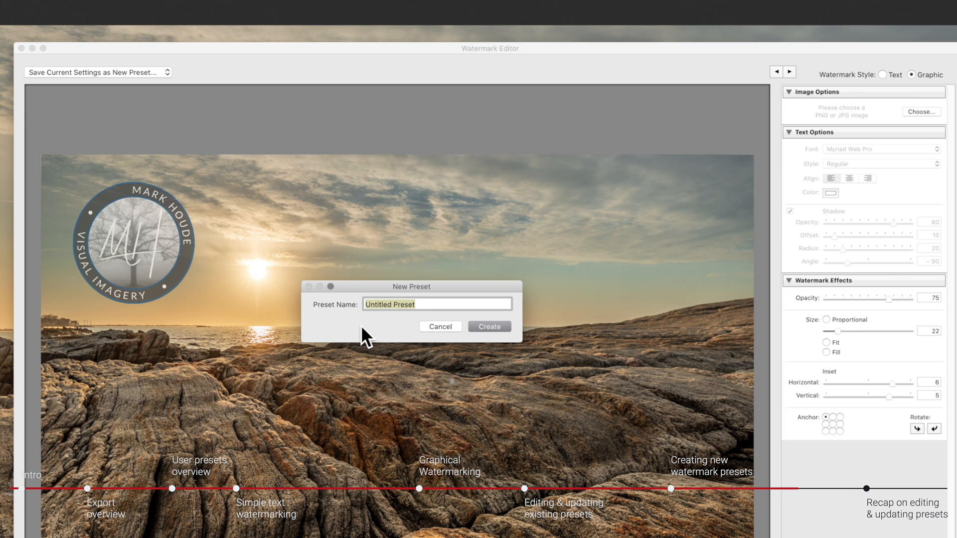
pyautogui.write('Round Tree Logo')
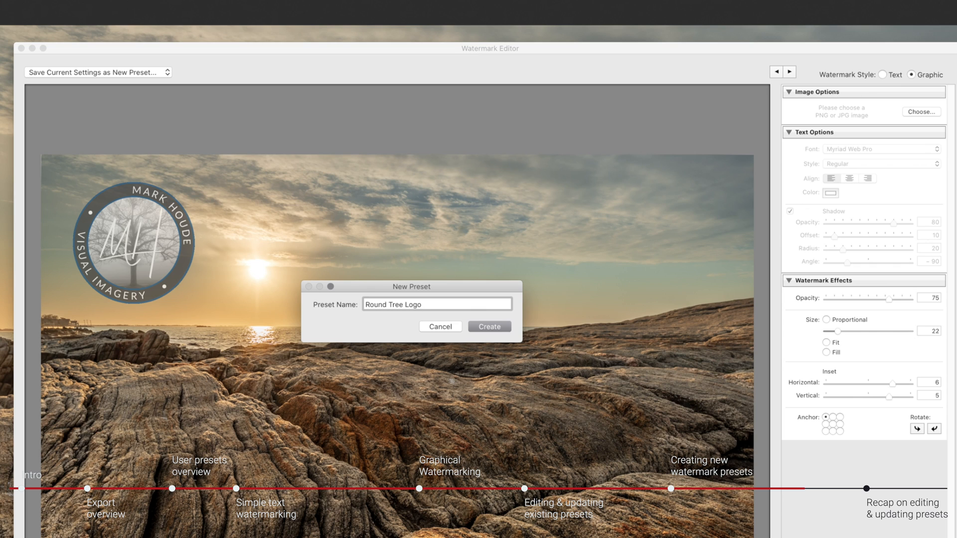
pyautogui.moveTo(500, 333)
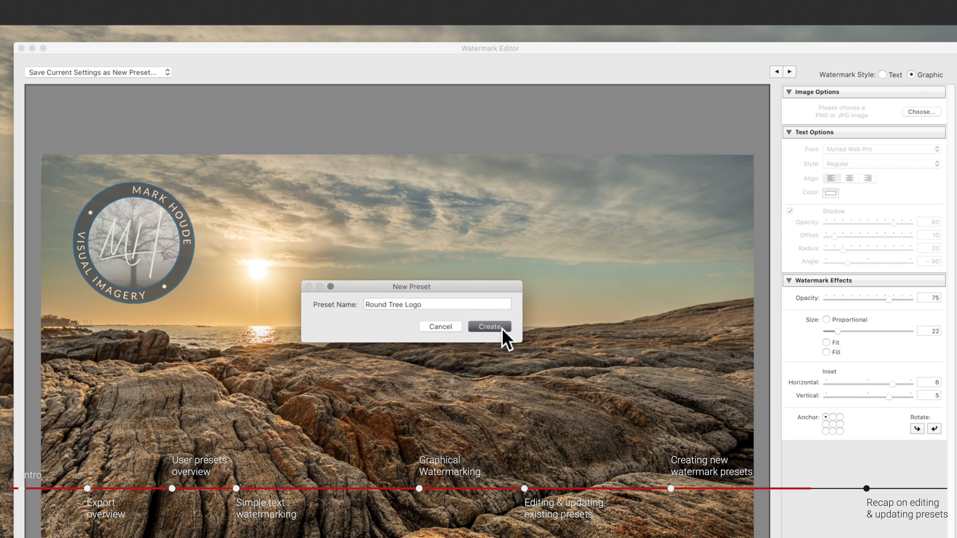
pyautogui.click(489, 326)
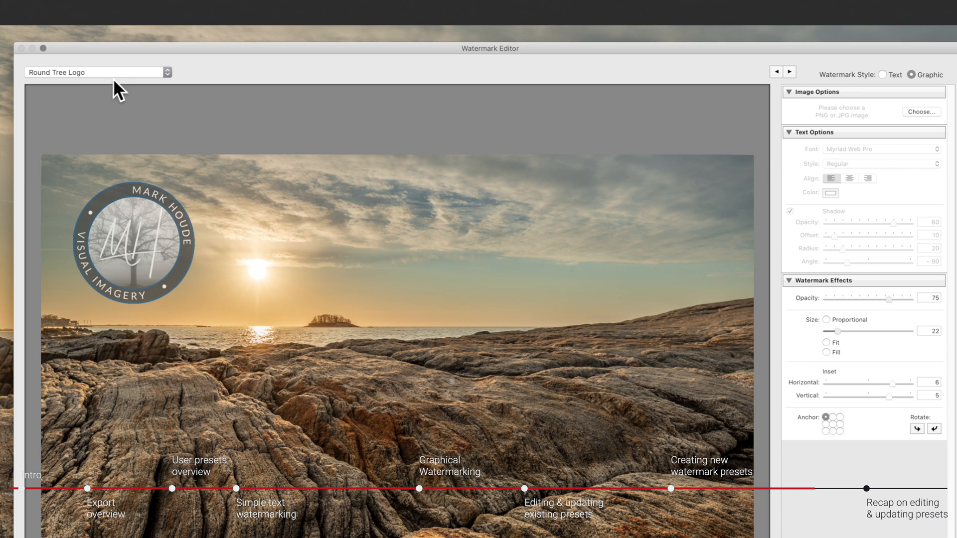
pyautogui.moveTo(165, 85)
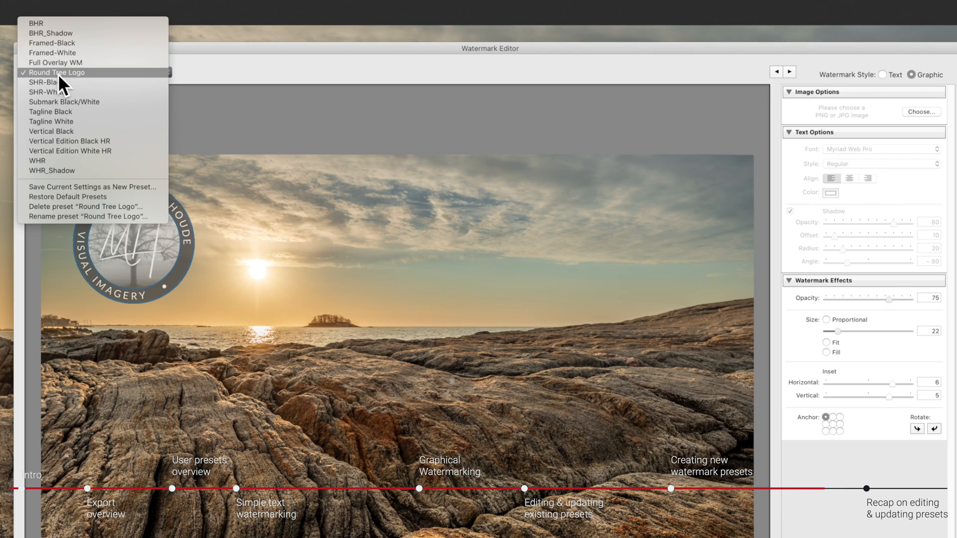
# Update WHR_Shadow with size 72 and opacity 64, then reselect the Round Tree Logo preset.
pyautogui.click(51, 170)
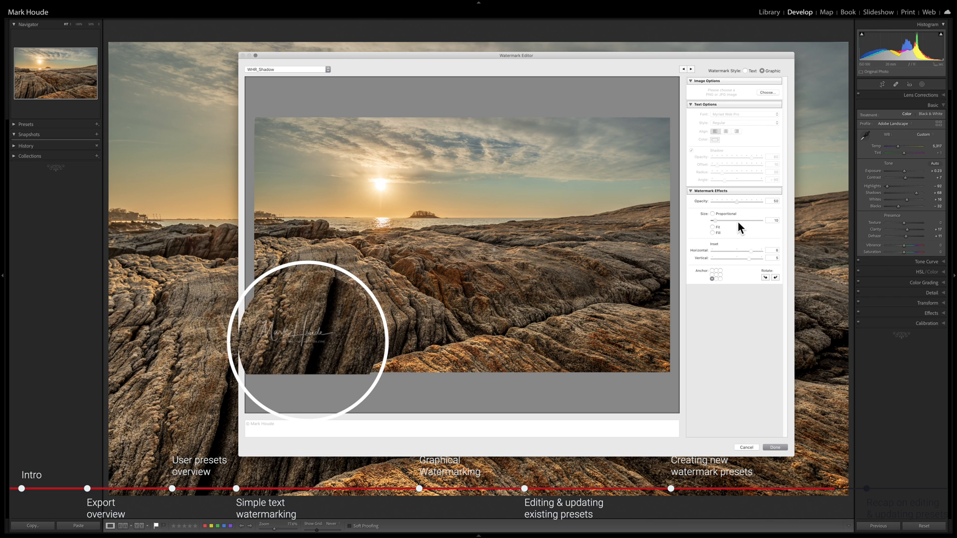
pyautogui.moveTo(720, 220); pyautogui.dragTo(771, 220)
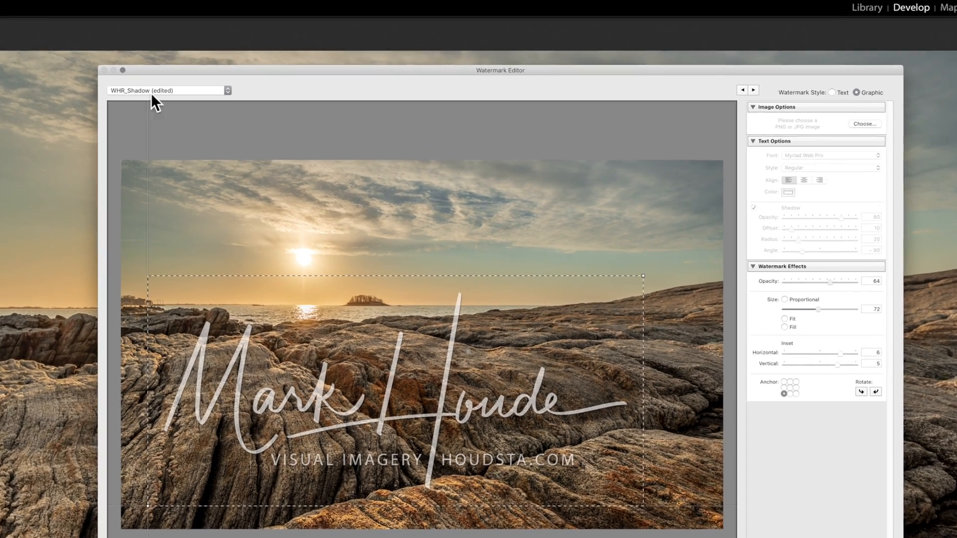
pyautogui.click(168, 90)
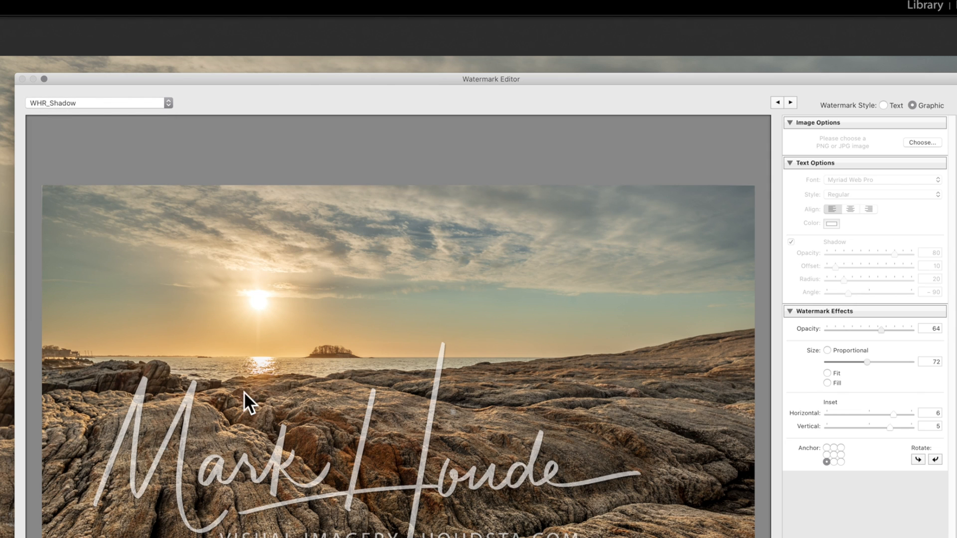
pyautogui.click(98, 102)
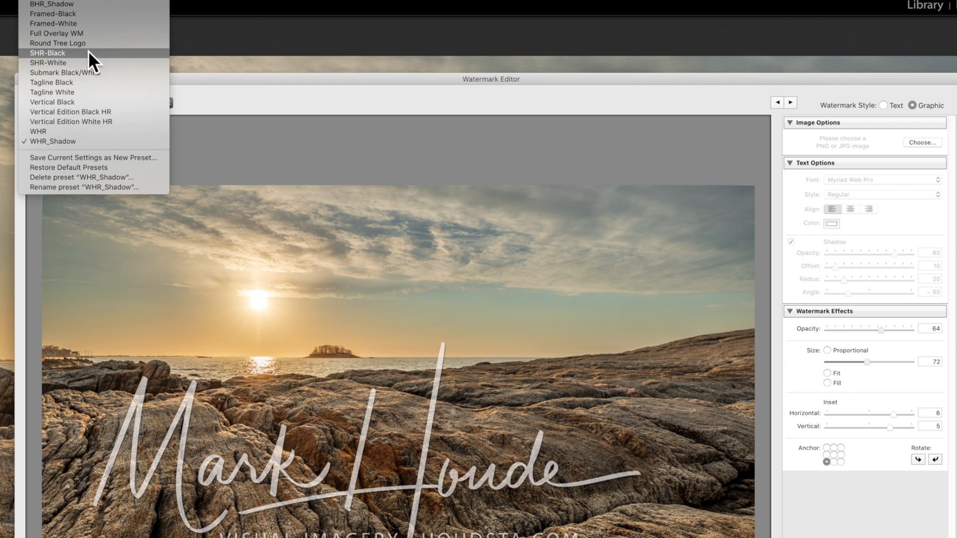
pyautogui.click(62, 43)
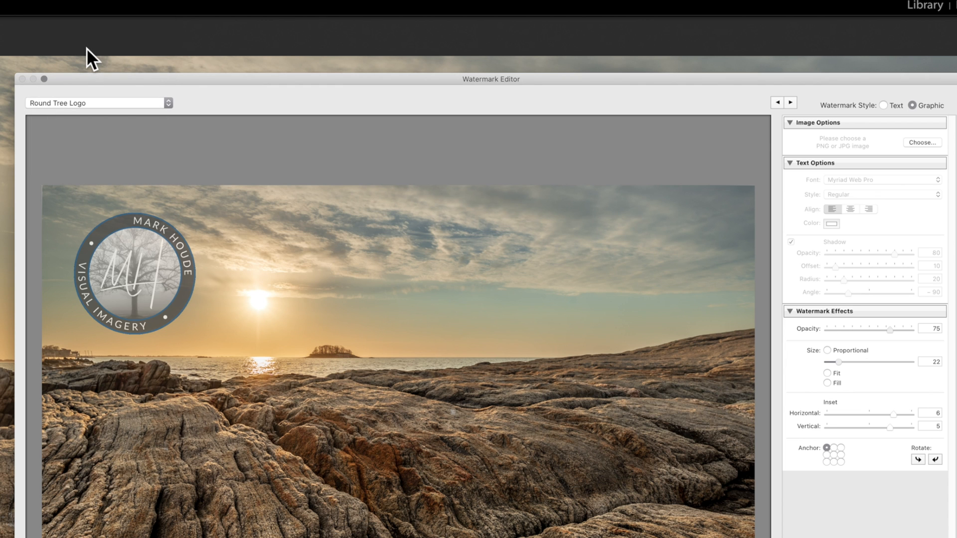
# Anchor the logo bottom-right at opacity 46 and size 10, and update the Round Tree Logo preset.
pyautogui.click(134, 280)
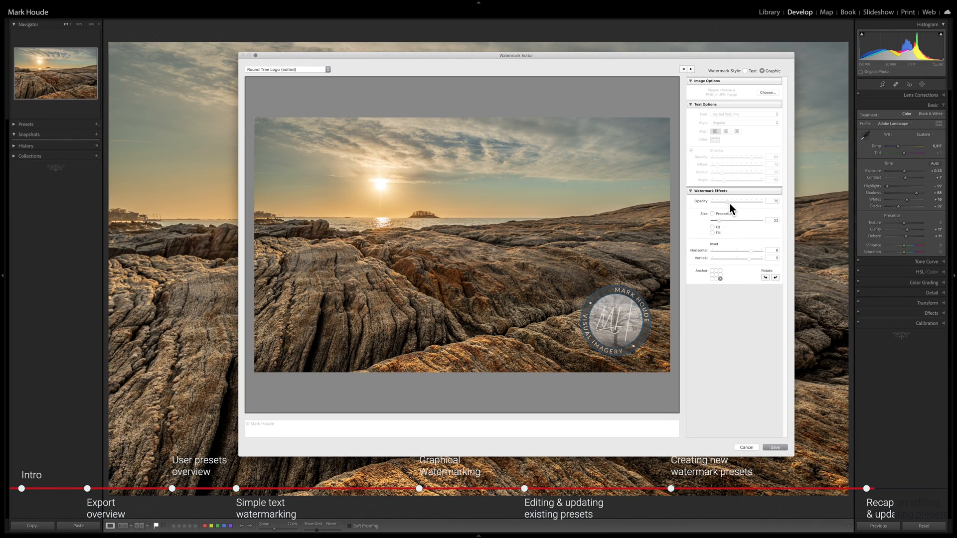
pyautogui.moveTo(743, 201); pyautogui.dragTo(717, 201)
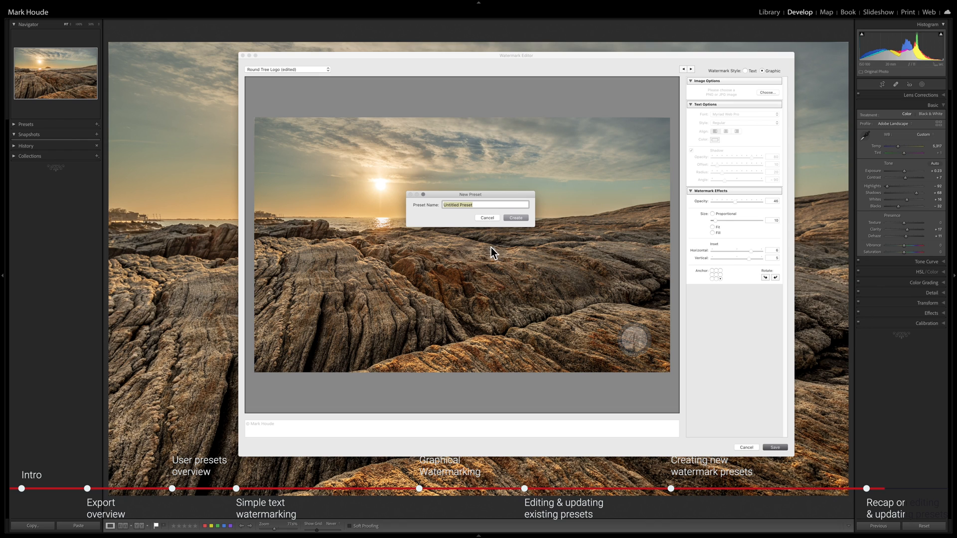
pyautogui.moveTo(484, 228)
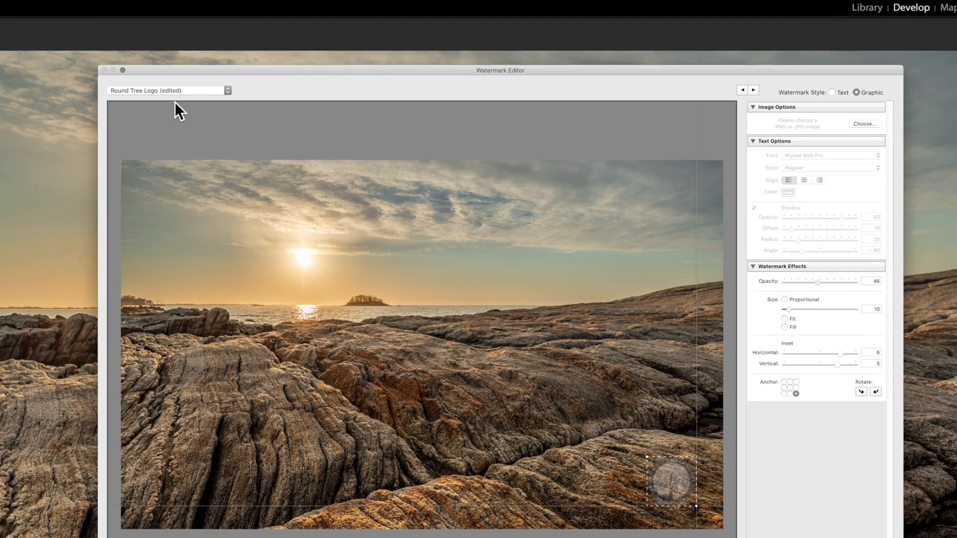
pyautogui.click(169, 90)
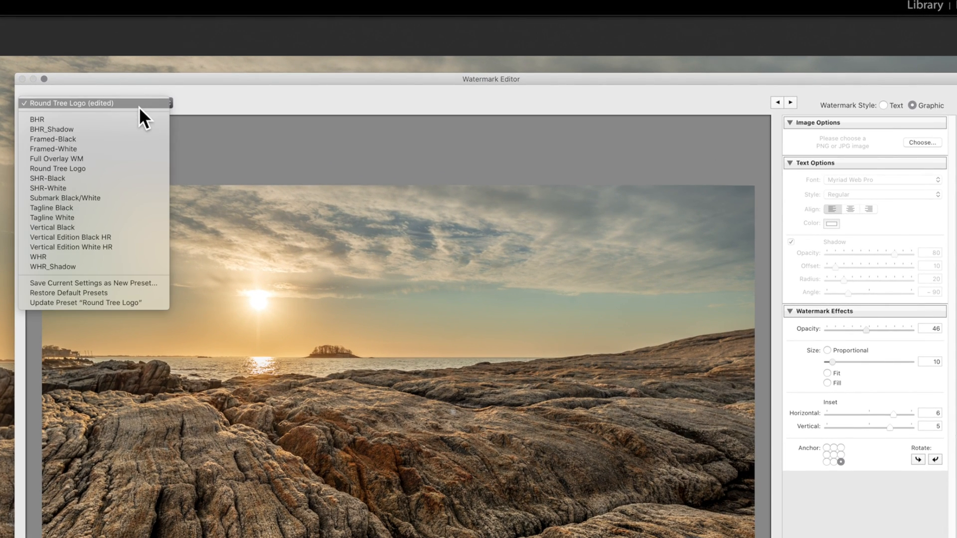
pyautogui.moveTo(91, 310)
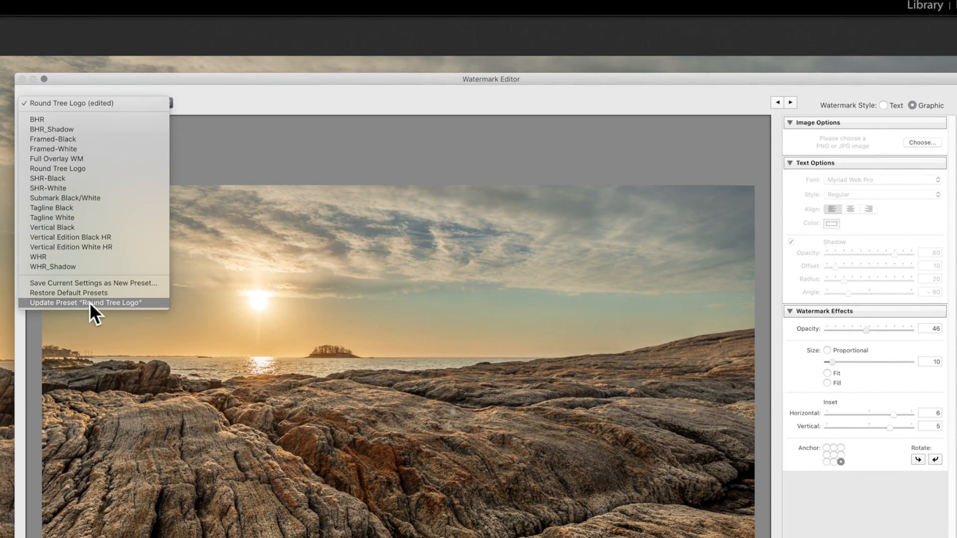
pyautogui.click(85, 302)
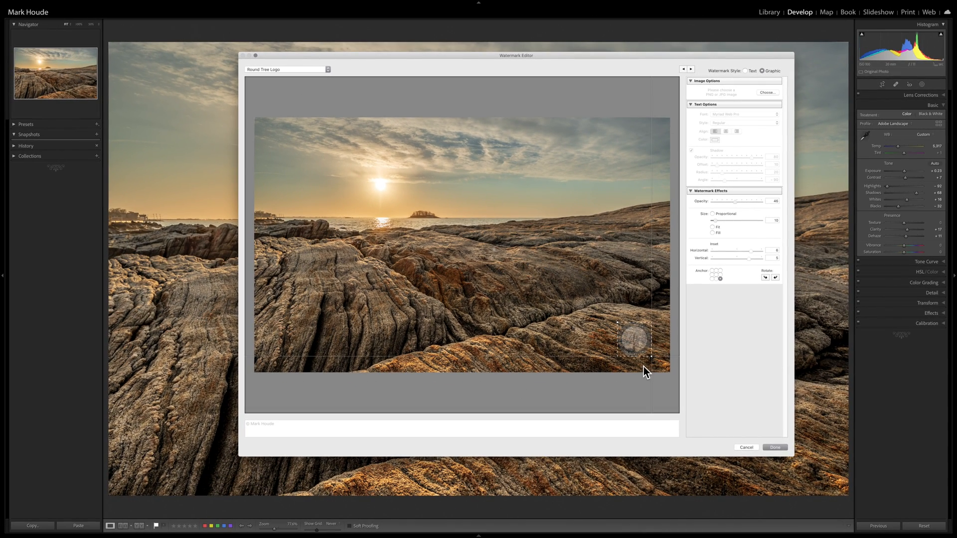
# Close the Watermark Editor and export the photo with the Round Tree Logo watermark.
pyautogui.click(775, 447)
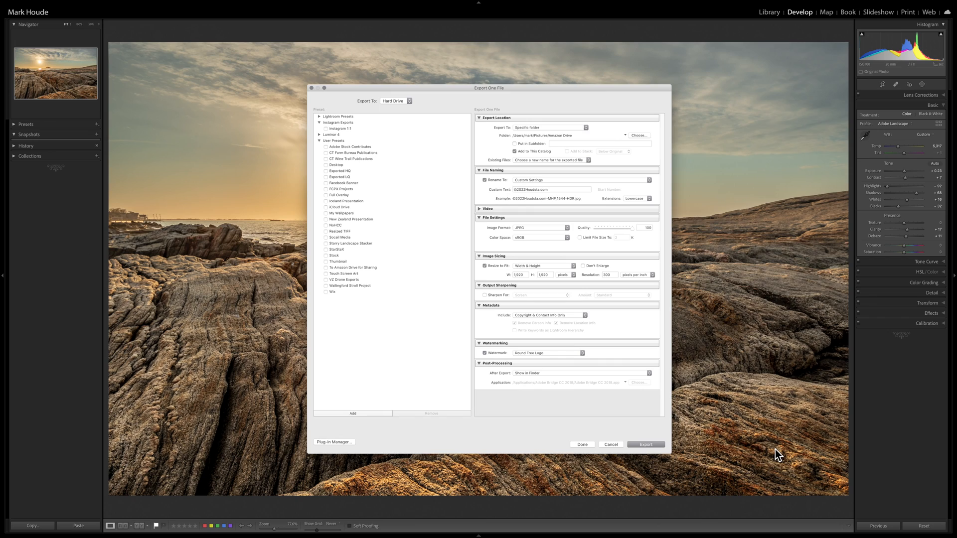
pyautogui.click(646, 444)
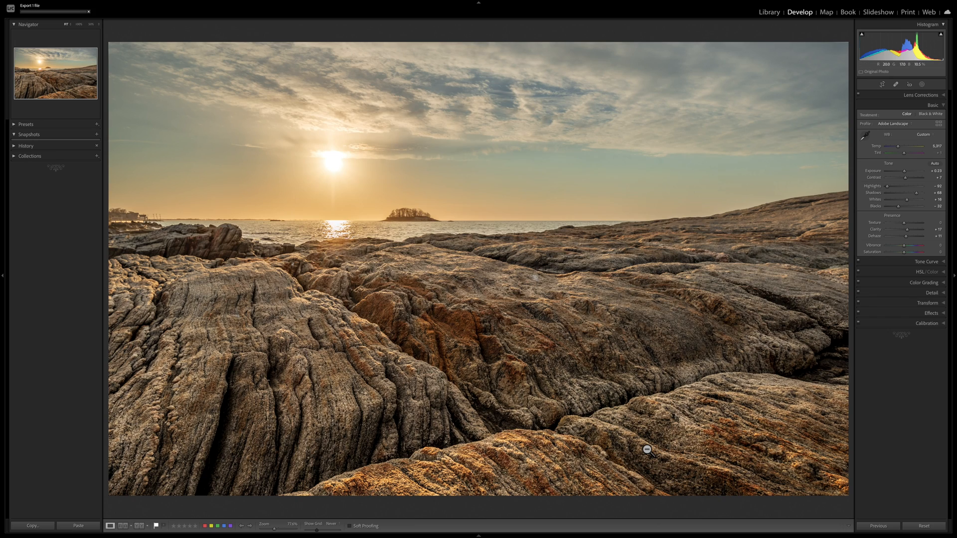